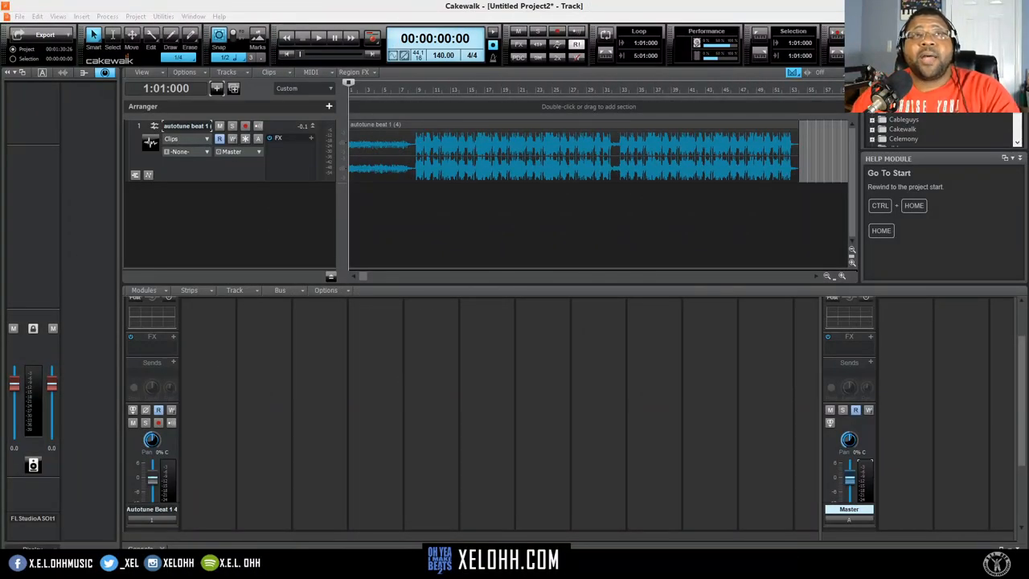
{"action": "mouse_move", "coordinate": [263, 189]}
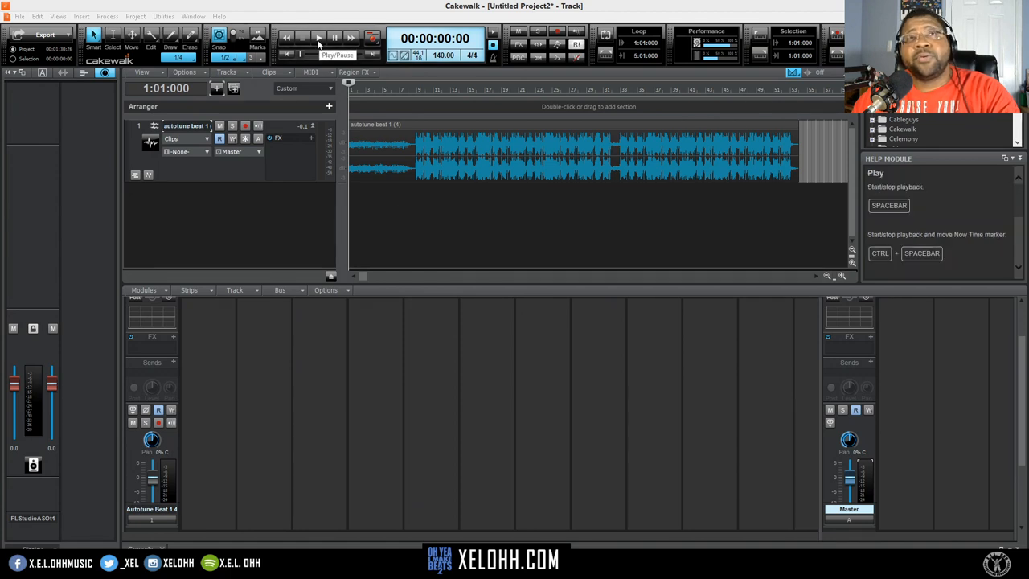
Play the beat briefly and stop playback, returning to the start
{"action": "left_click", "coordinate": [318, 38]}
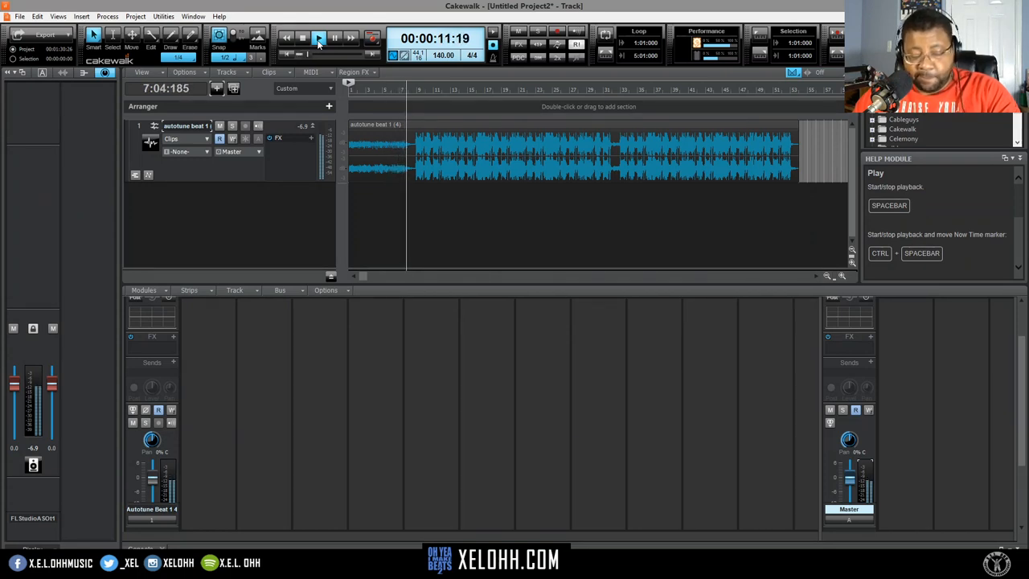
{"action": "left_click", "coordinate": [318, 39]}
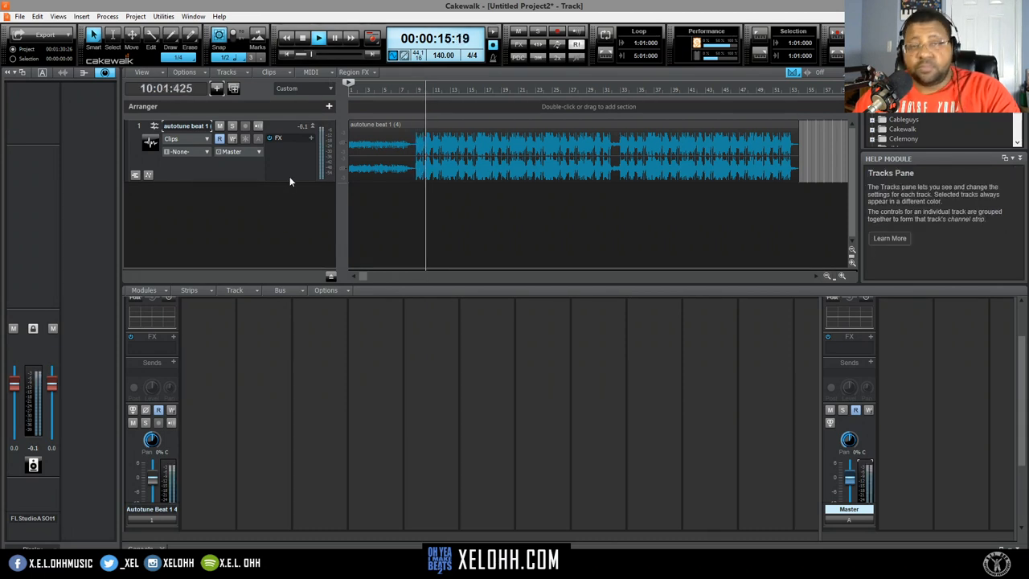
{"action": "left_click", "coordinate": [334, 38]}
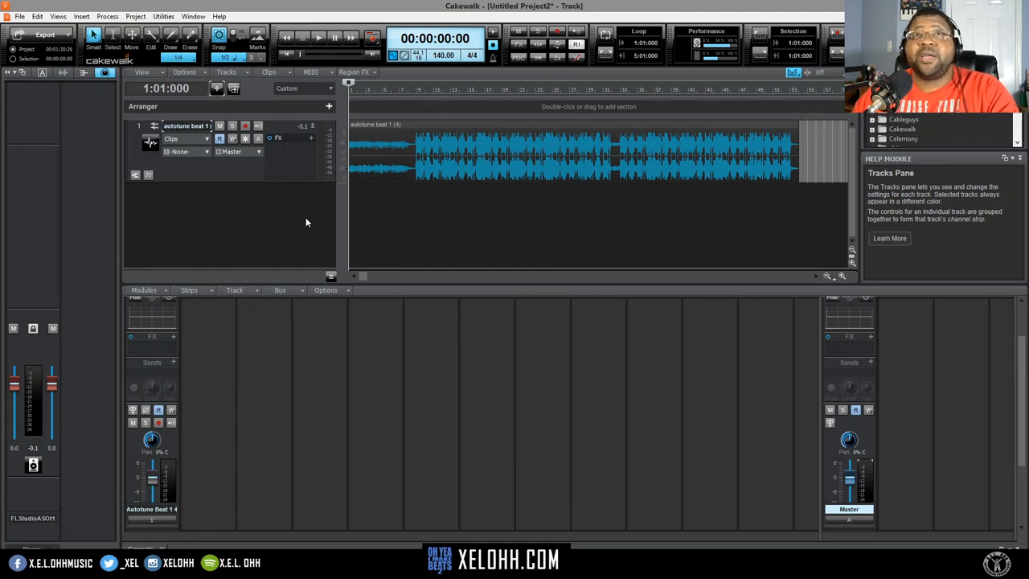
{"action": "mouse_move", "coordinate": [287, 213]}
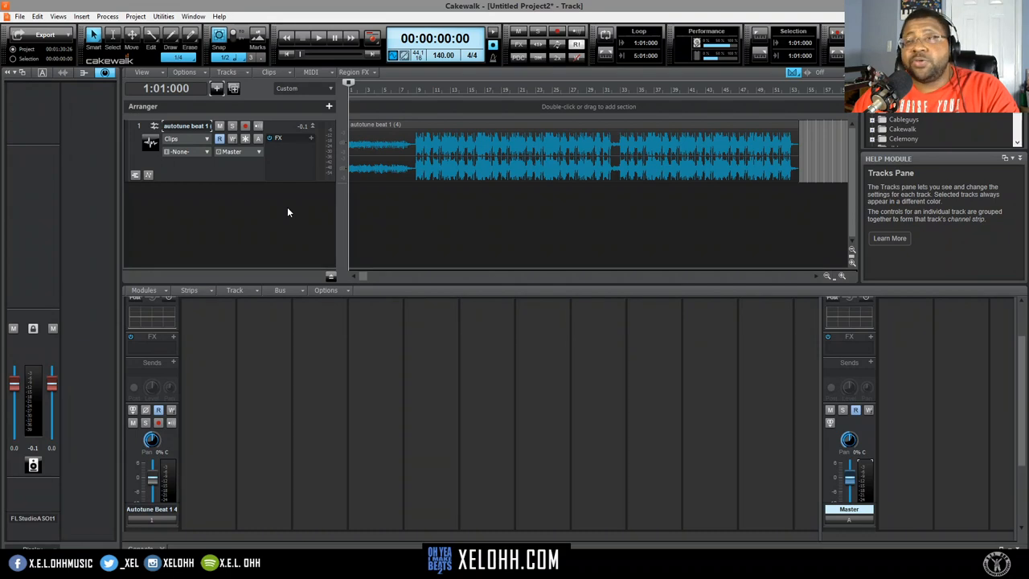
{"action": "mouse_move", "coordinate": [292, 225]}
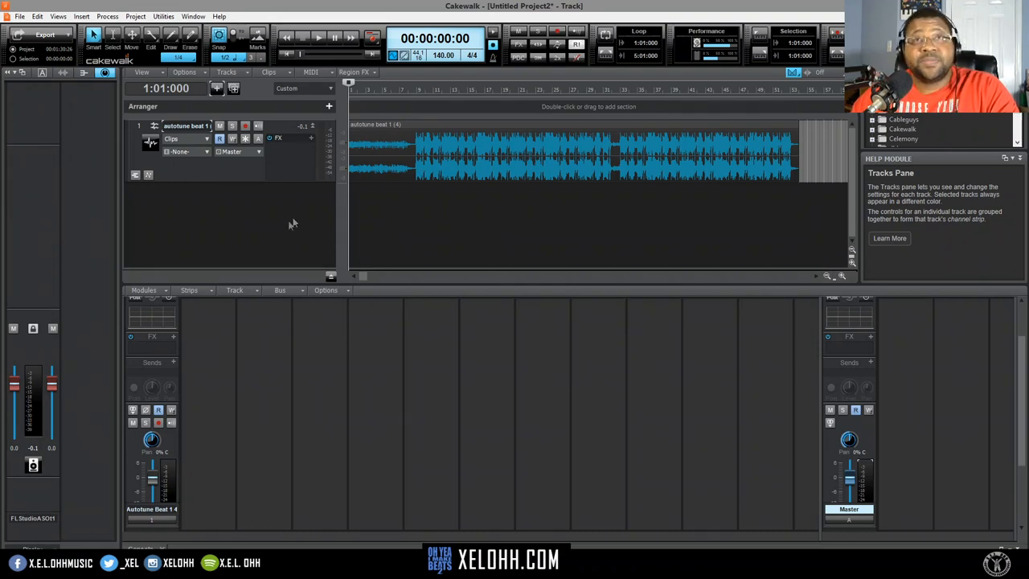
{"action": "mouse_move", "coordinate": [276, 241]}
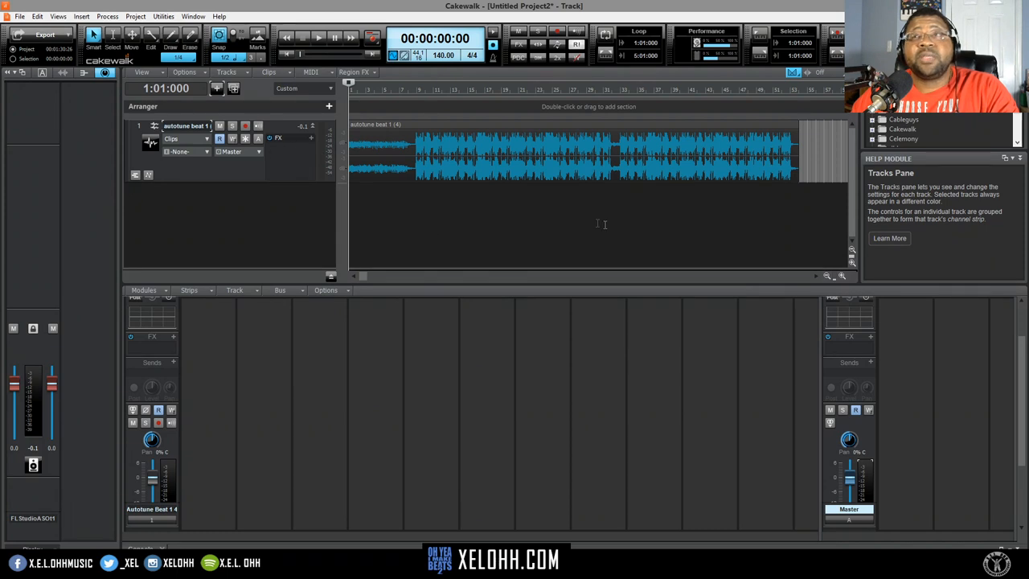
{"action": "mouse_move", "coordinate": [318, 328]}
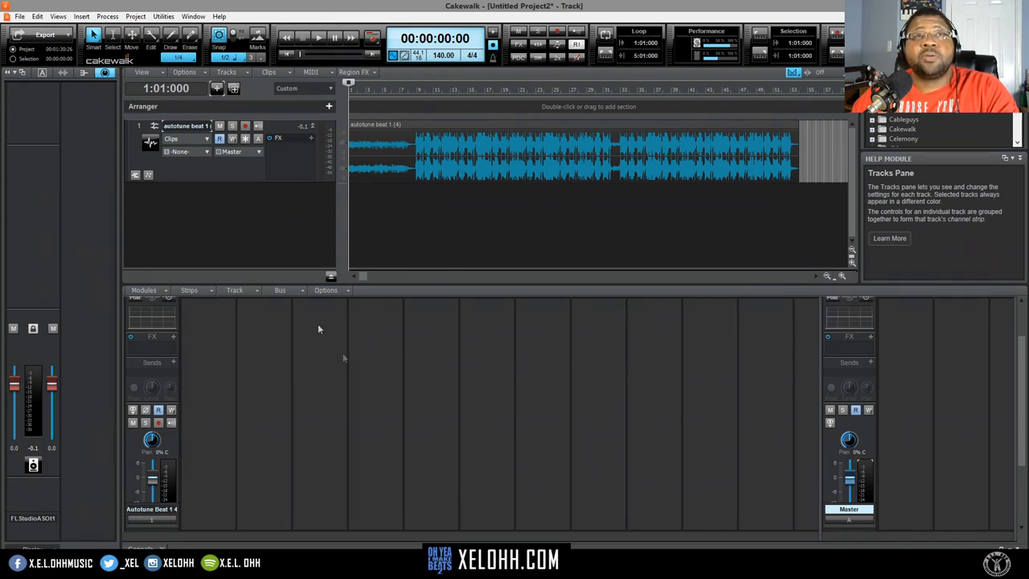
{"action": "mouse_move", "coordinate": [325, 241]}
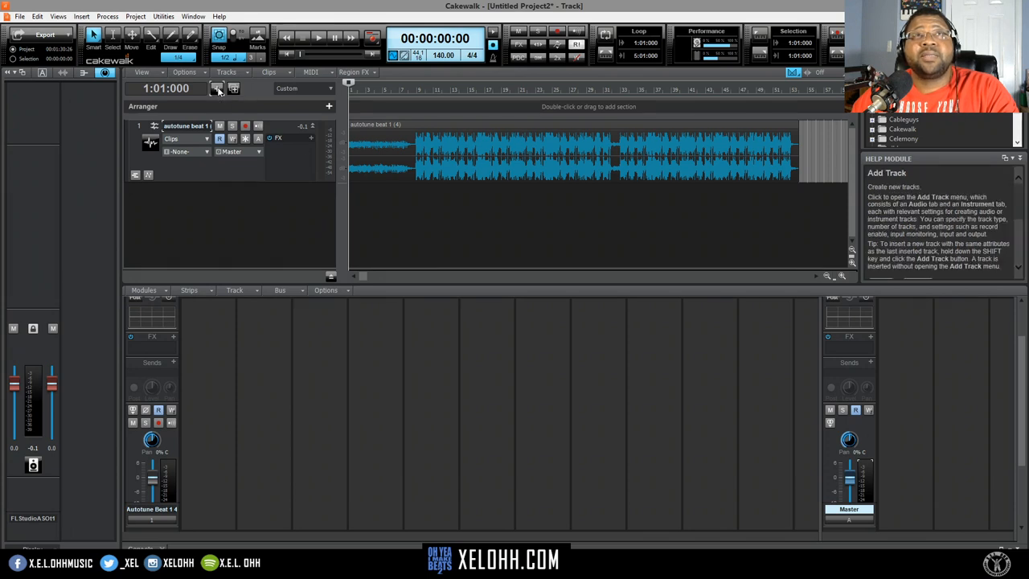
Insert a new empty audio track, Track 2, below the autotune beat track
{"action": "left_click", "coordinate": [233, 88]}
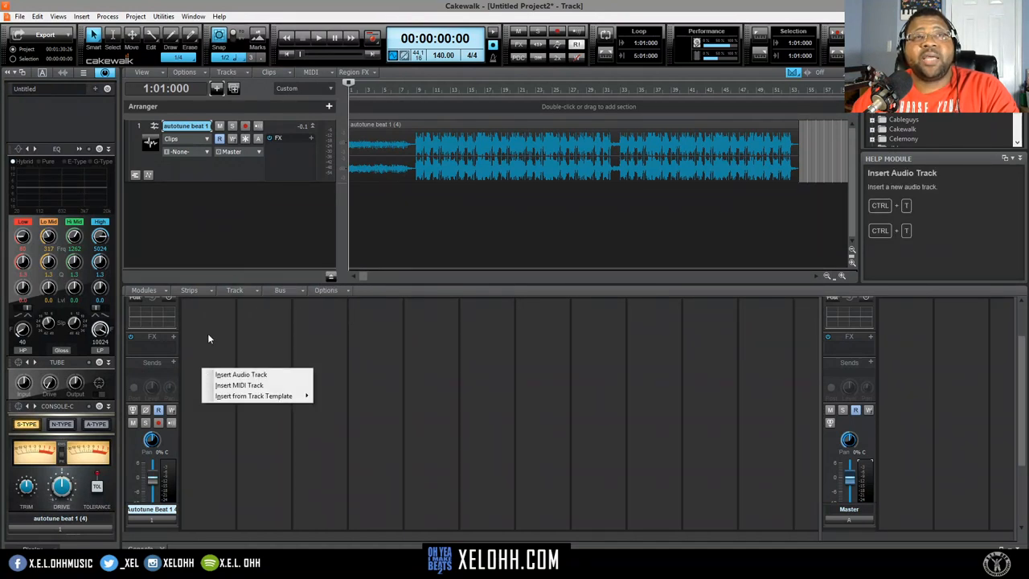
{"action": "mouse_move", "coordinate": [241, 372]}
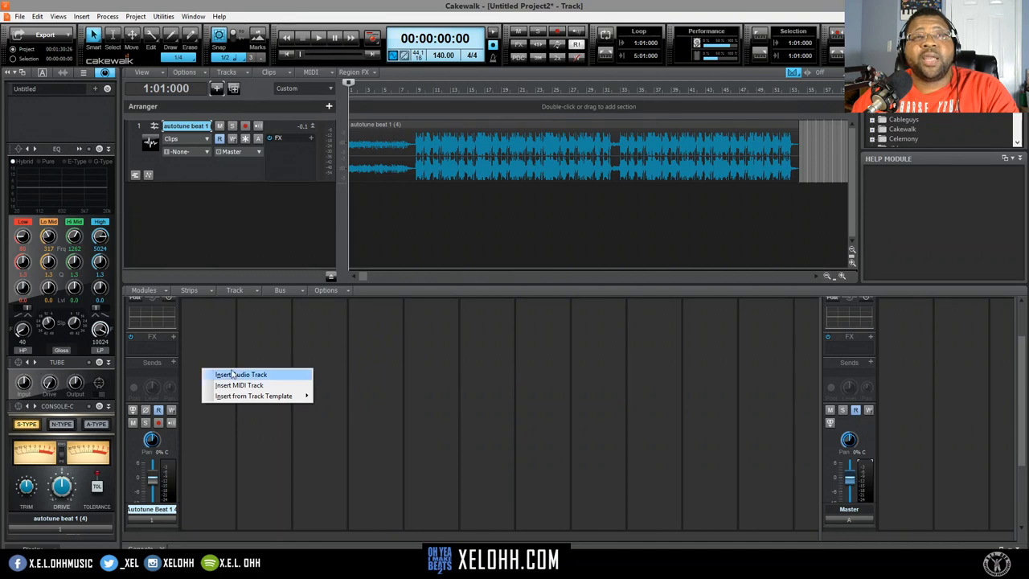
{"action": "left_click", "coordinate": [241, 373]}
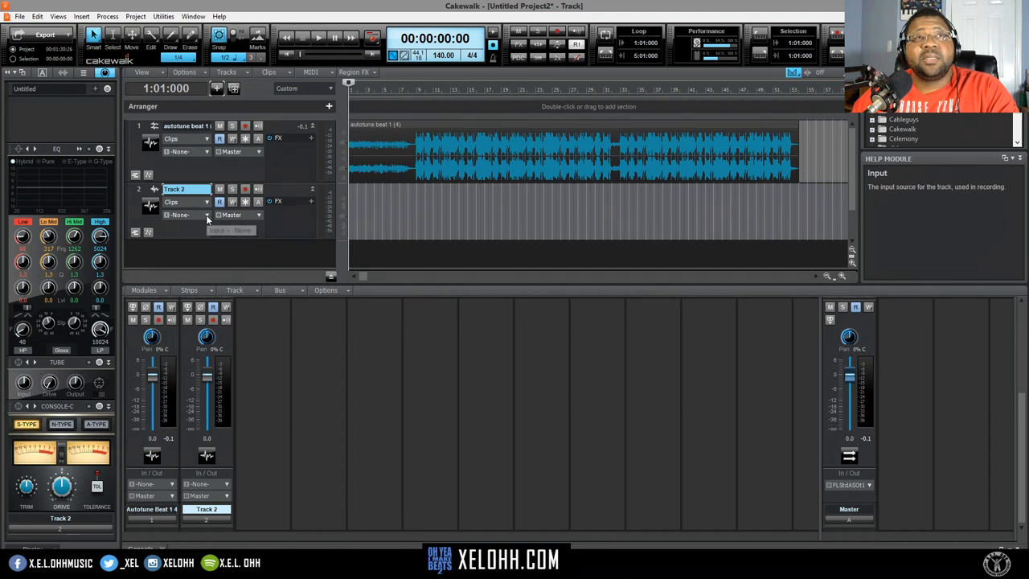
{"action": "left_click", "coordinate": [187, 216]}
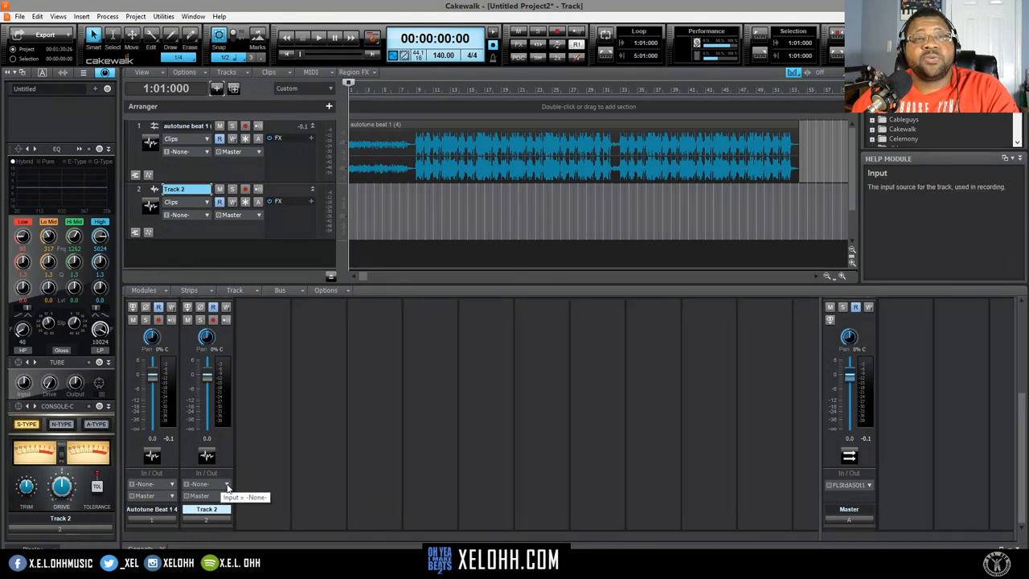
Set Track 2's input to Left FL Studio ASIO In 1
{"action": "left_click", "coordinate": [228, 483]}
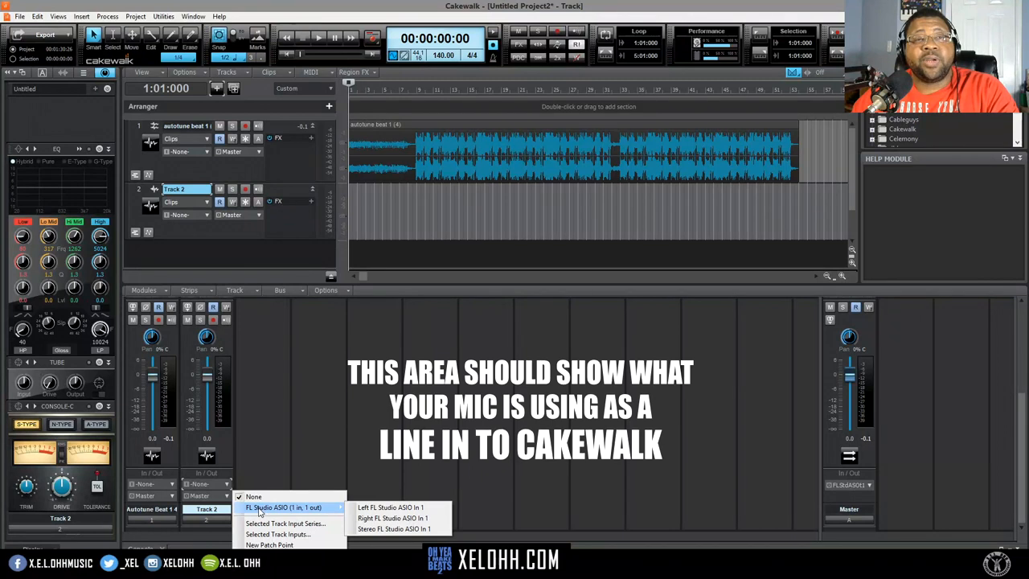
{"action": "mouse_move", "coordinate": [344, 508]}
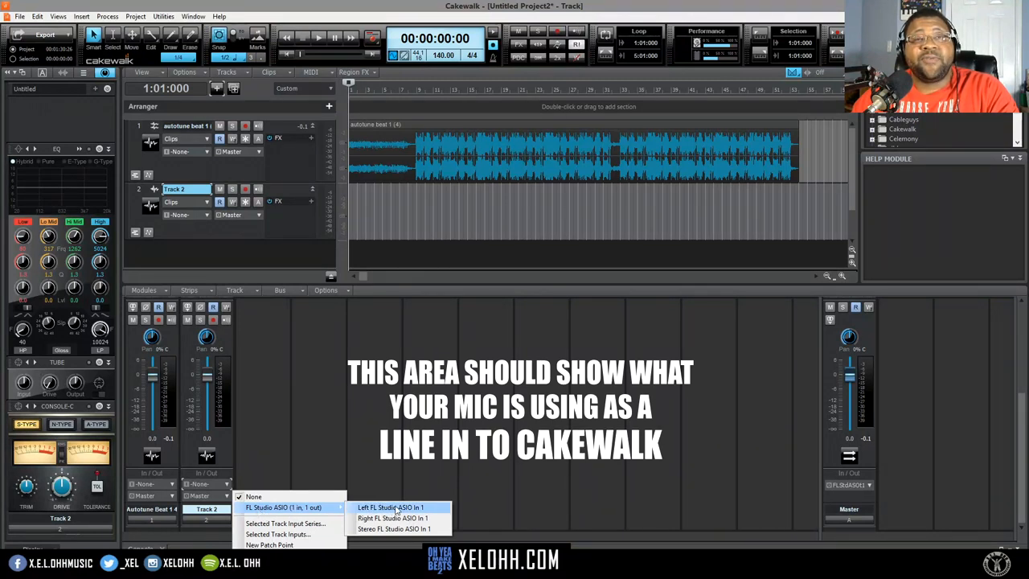
{"action": "left_click", "coordinate": [394, 507]}
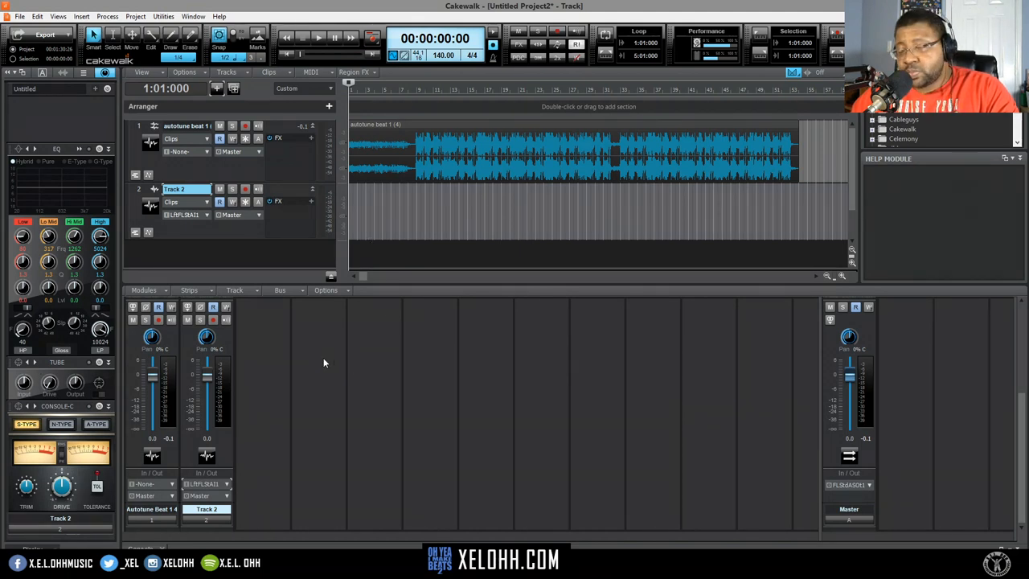
{"action": "mouse_move", "coordinate": [347, 372]}
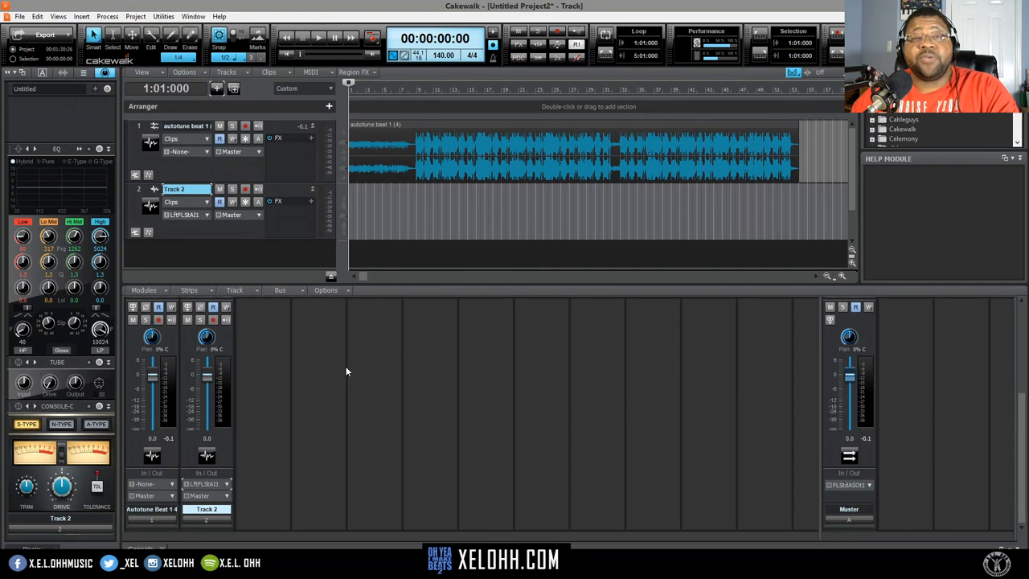
{"action": "mouse_move", "coordinate": [344, 365]}
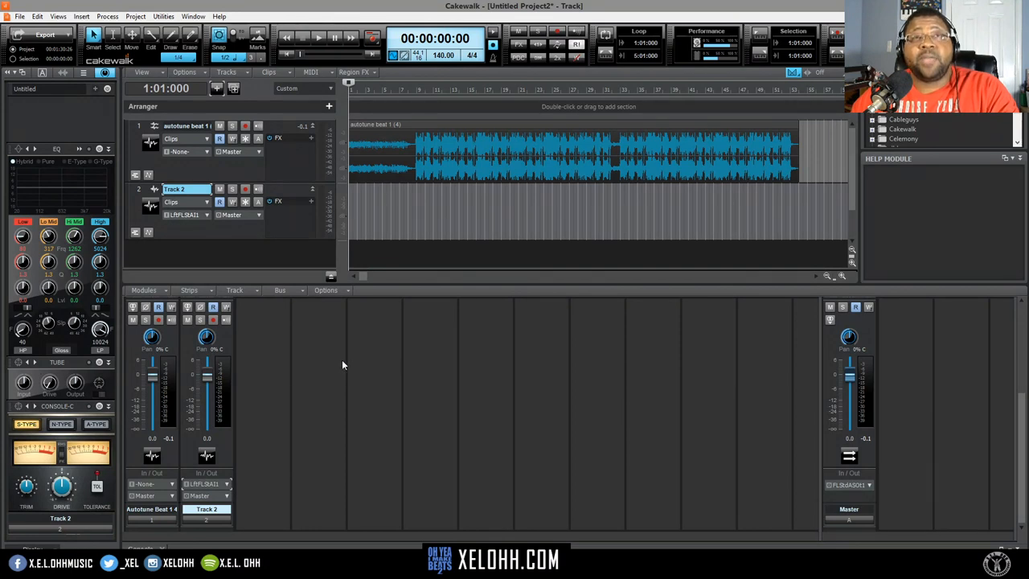
{"action": "mouse_move", "coordinate": [318, 345]}
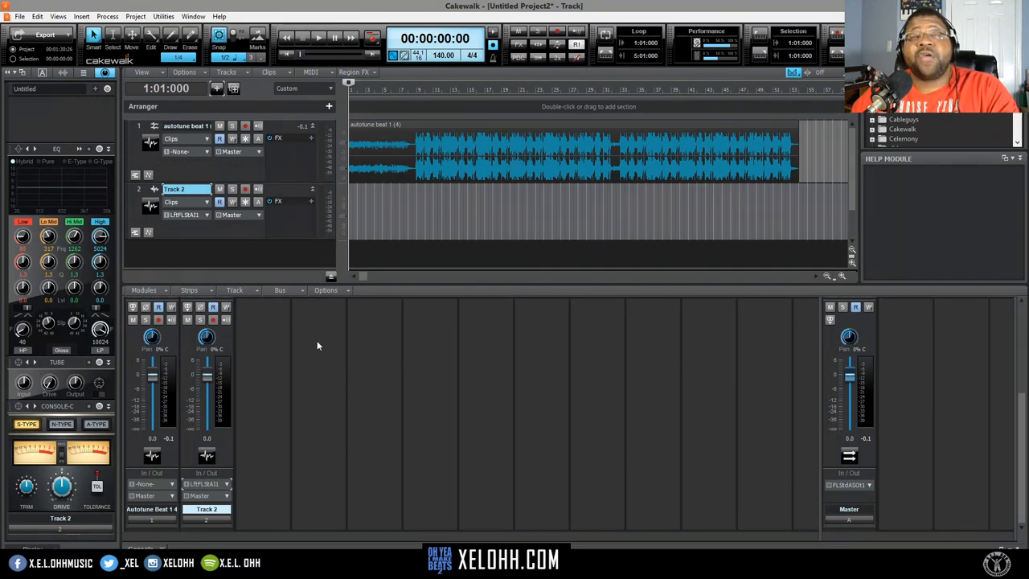
{"action": "mouse_move", "coordinate": [318, 292]}
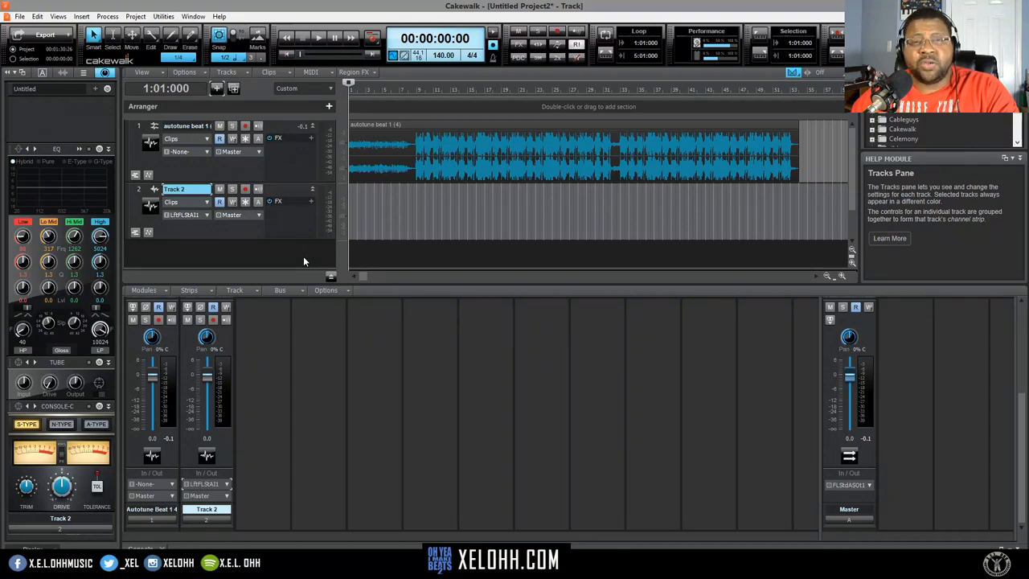
{"action": "mouse_move", "coordinate": [219, 247]}
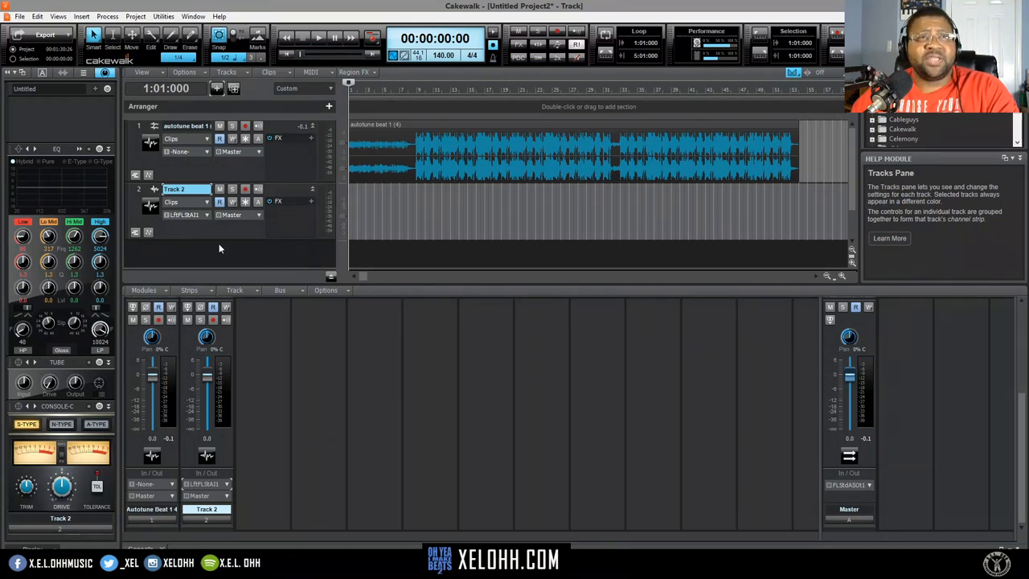
{"action": "mouse_move", "coordinate": [282, 262]}
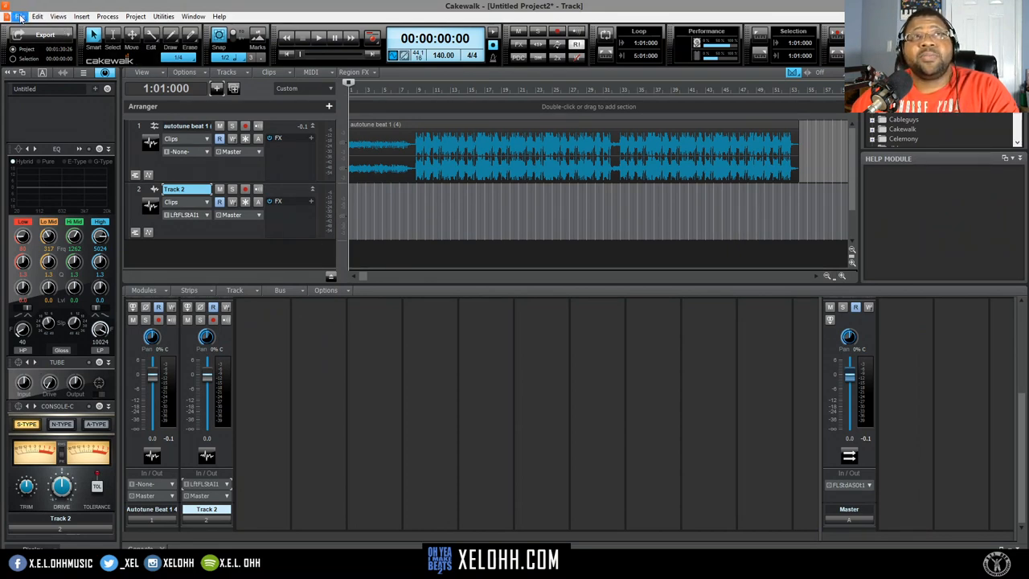
Review the FL Studio ASIO driver settings with a 256-sample buffer in Preferences and accept them
{"action": "left_click", "coordinate": [37, 16]}
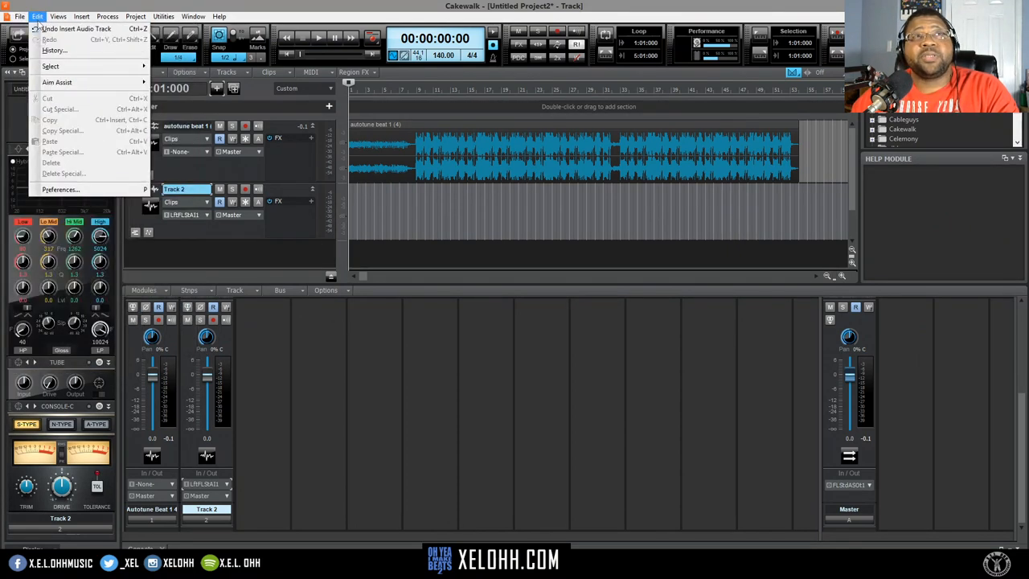
{"action": "left_click", "coordinate": [61, 190]}
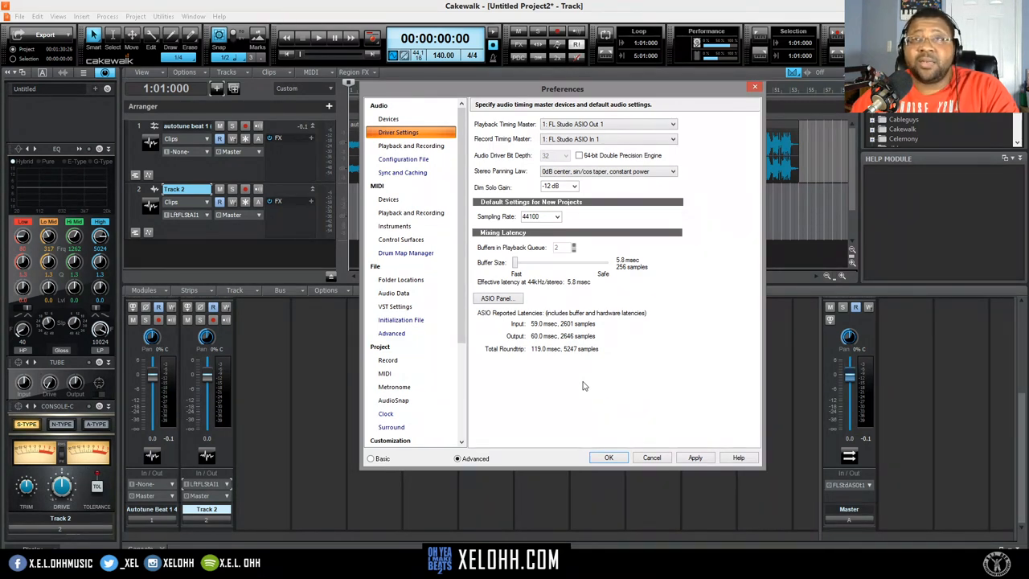
{"action": "mouse_move", "coordinate": [663, 285]}
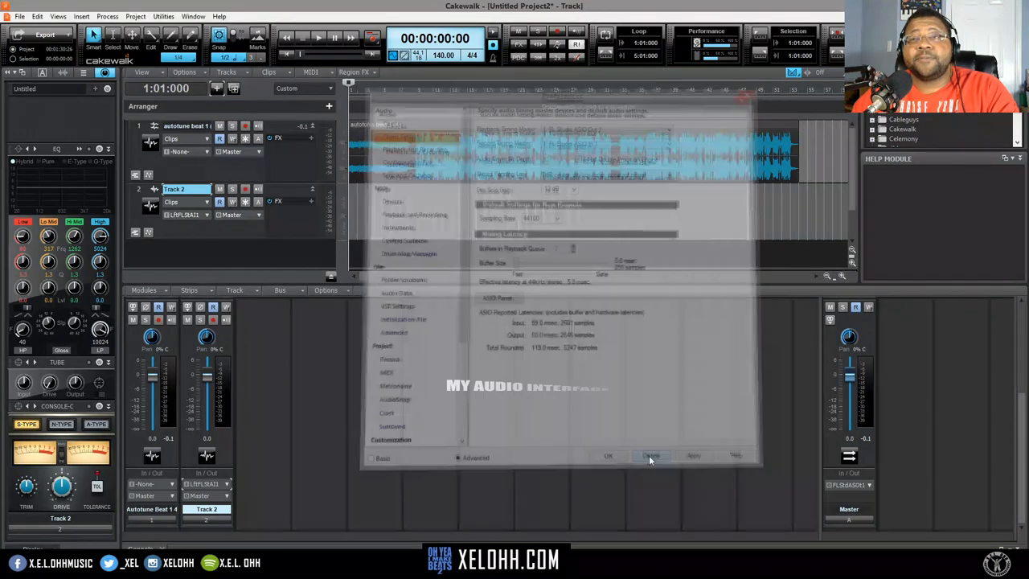
{"action": "left_click", "coordinate": [607, 457]}
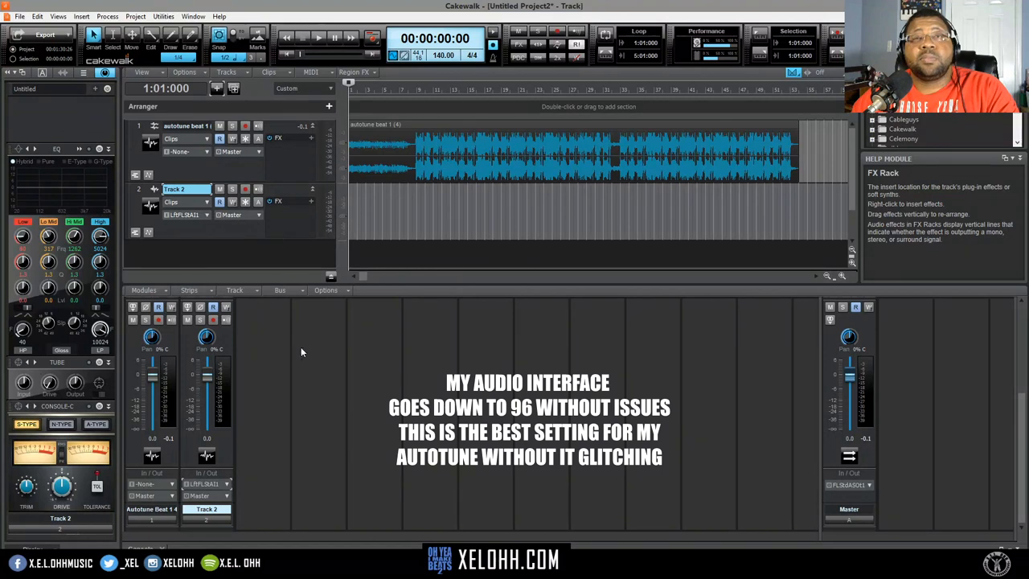
{"action": "mouse_move", "coordinate": [228, 499]}
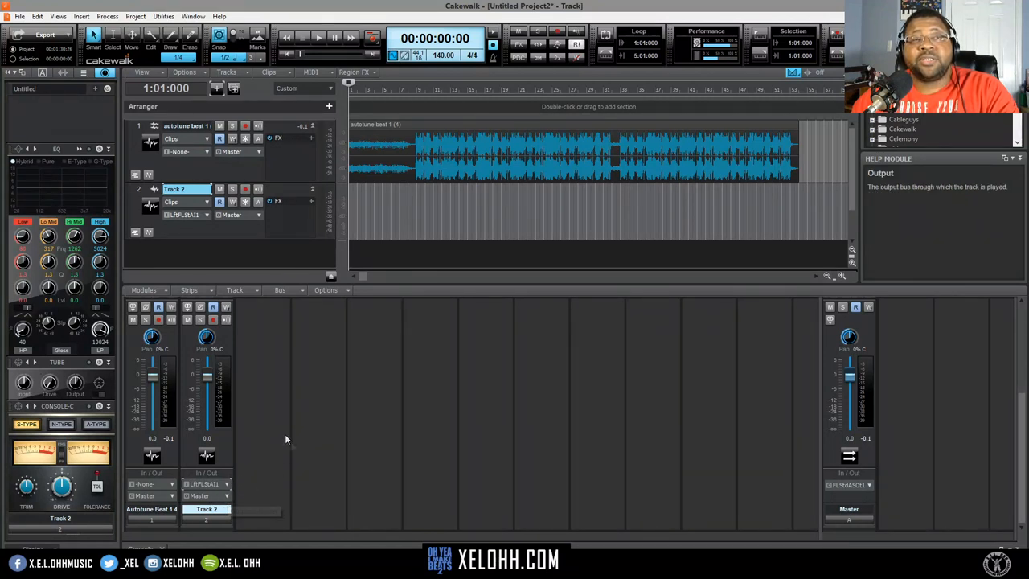
Send Track 2's output to a new stereo bus, Bus B
{"action": "left_click", "coordinate": [229, 495]}
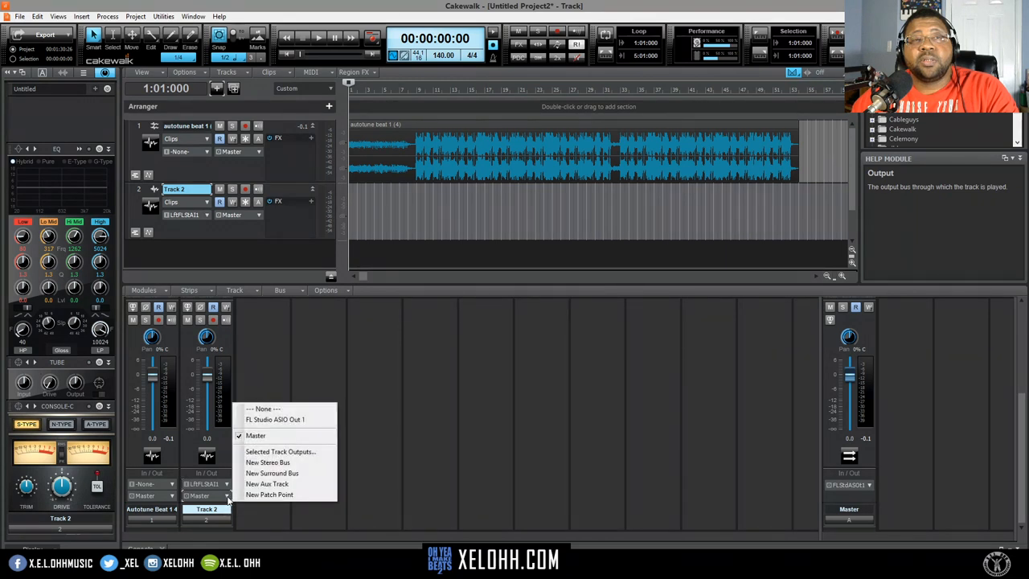
{"action": "mouse_move", "coordinate": [279, 450]}
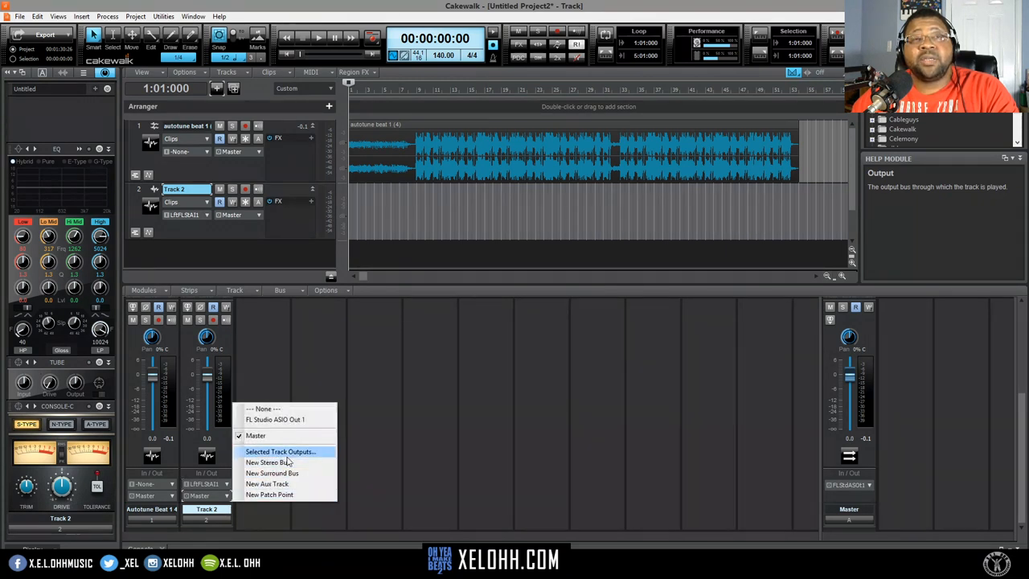
{"action": "left_click", "coordinate": [266, 463]}
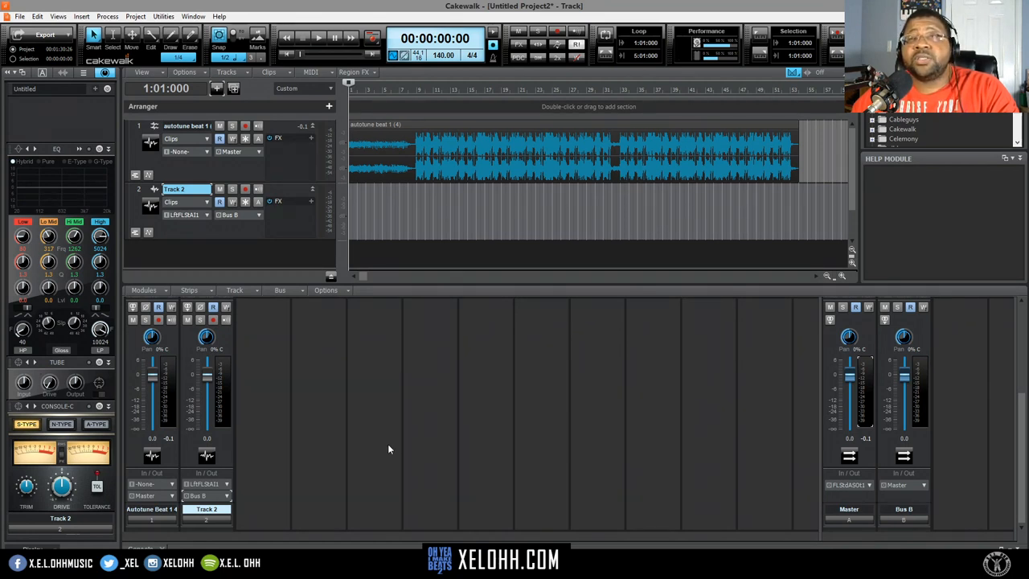
{"action": "mouse_move", "coordinate": [398, 409]}
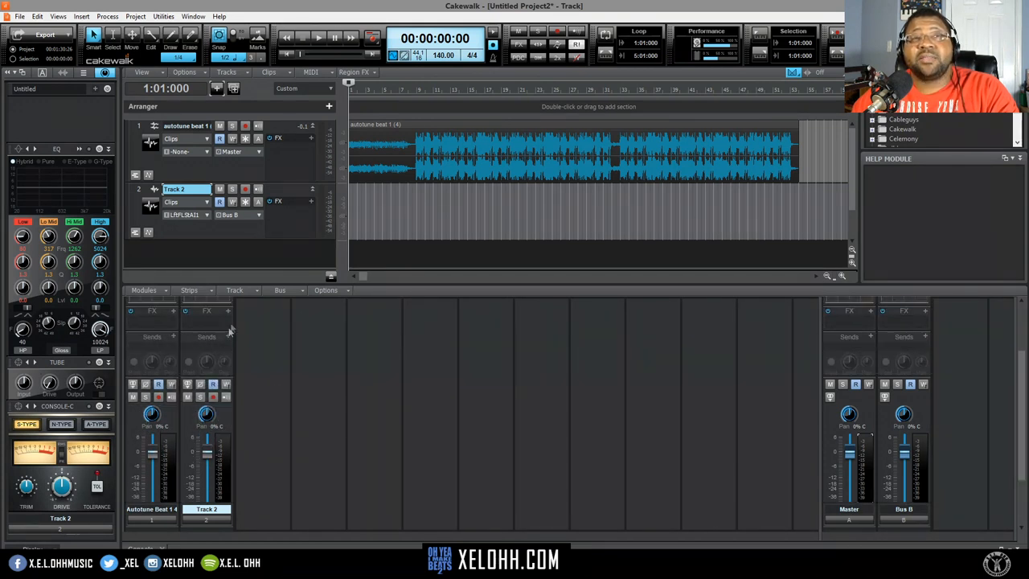
{"action": "right_click", "coordinate": [212, 322]}
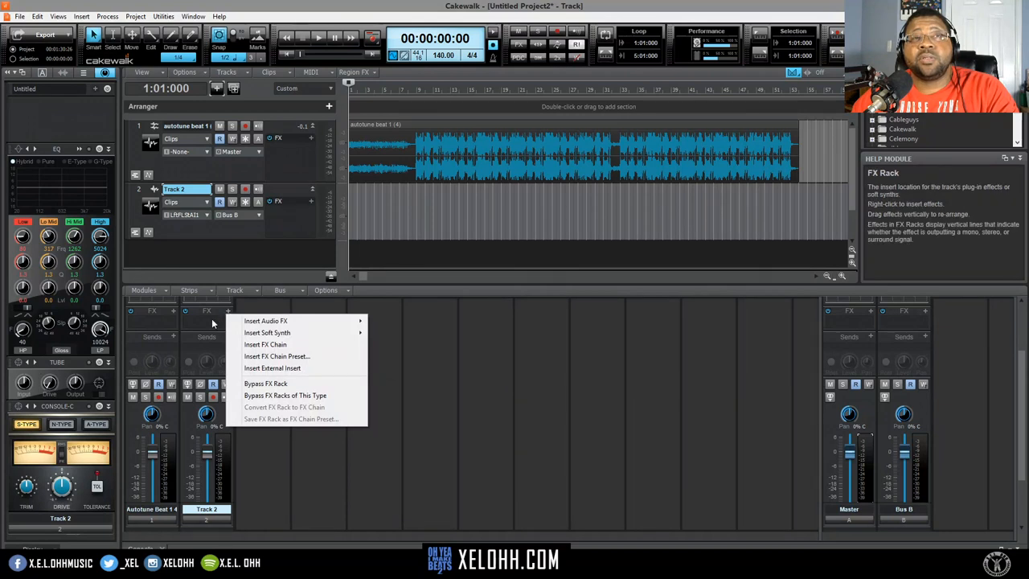
{"action": "left_click", "coordinate": [212, 337]}
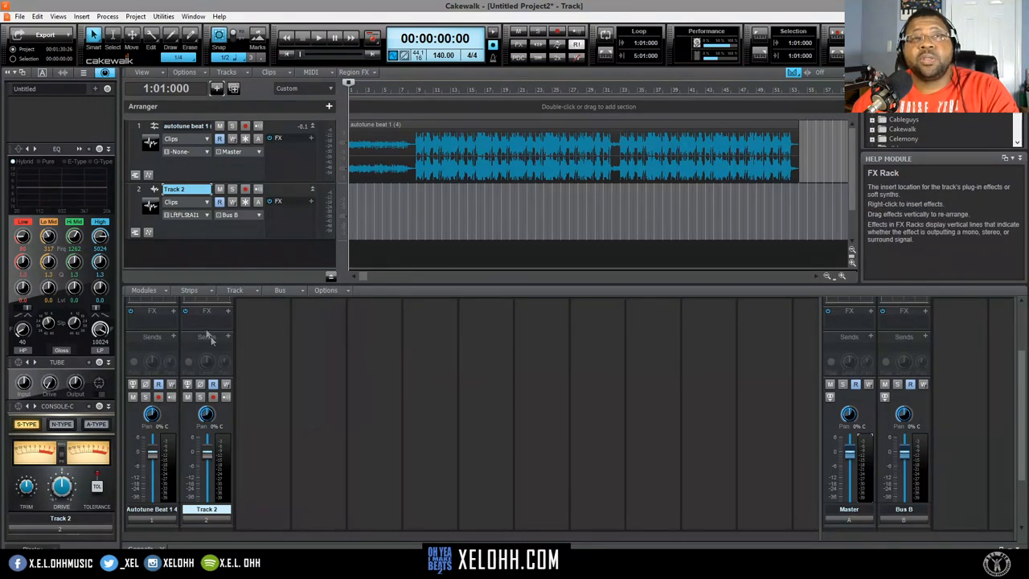
{"action": "mouse_move", "coordinate": [276, 435]}
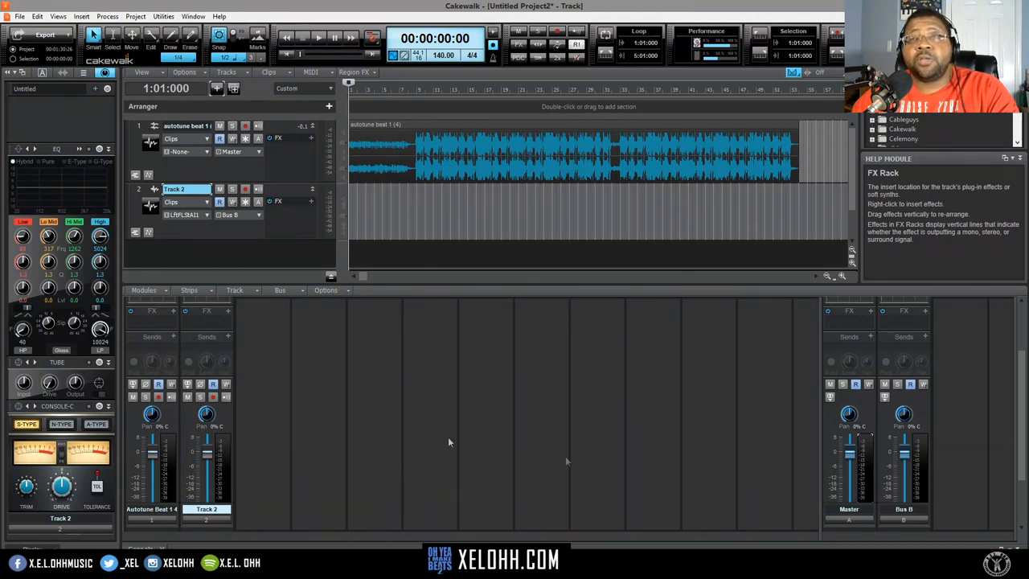
{"action": "mouse_move", "coordinate": [228, 415]}
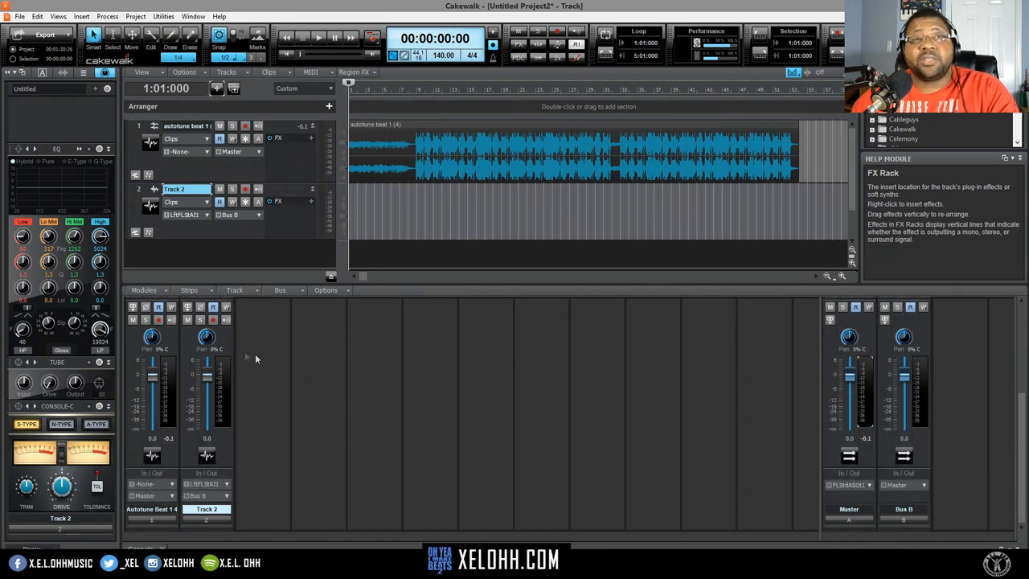
{"action": "mouse_move", "coordinate": [964, 492]}
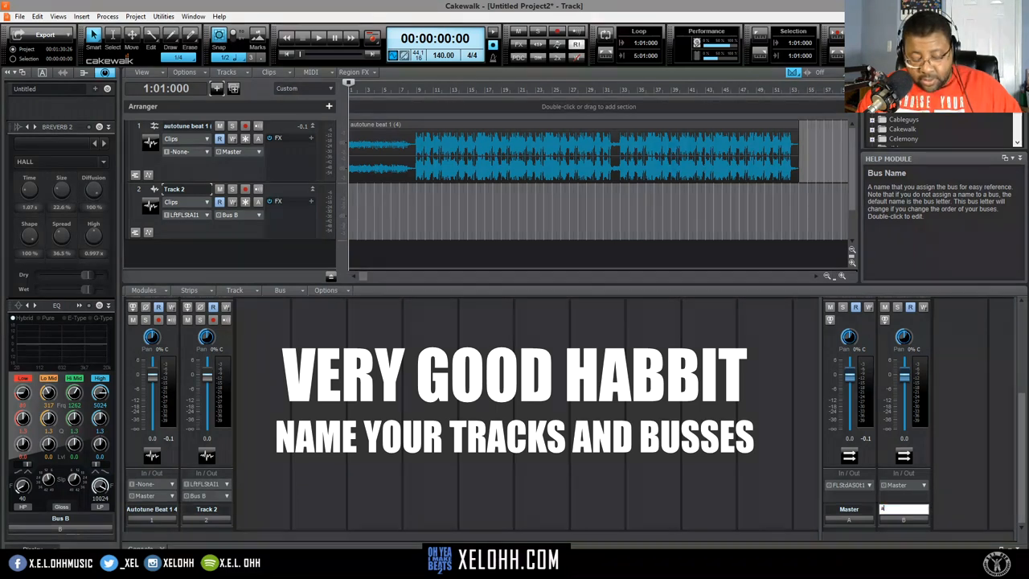
Rename Bus B to 'auto tune' and bring up its FX insert options
{"action": "type", "text": "auto tune"}
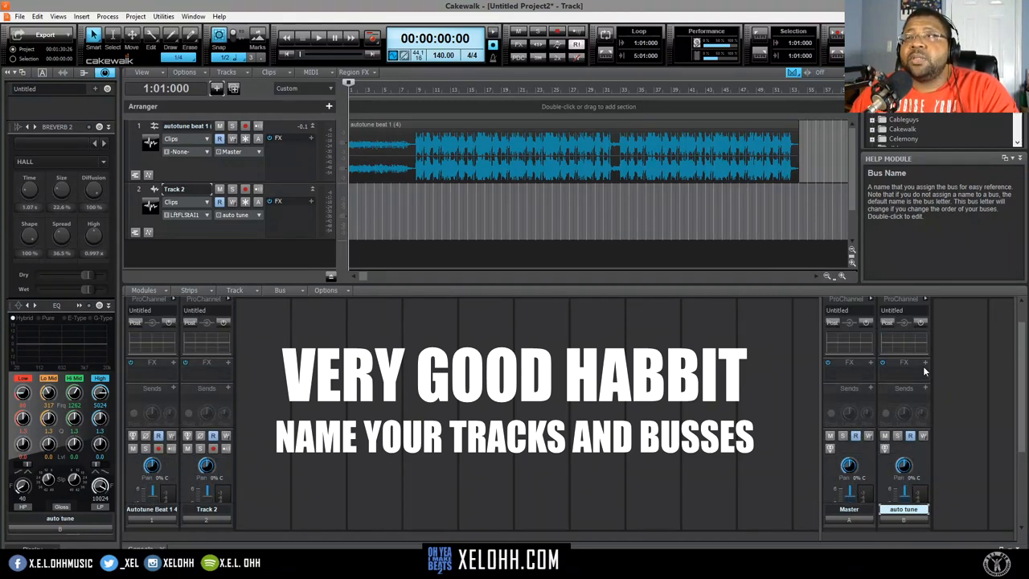
{"action": "left_click", "coordinate": [924, 362]}
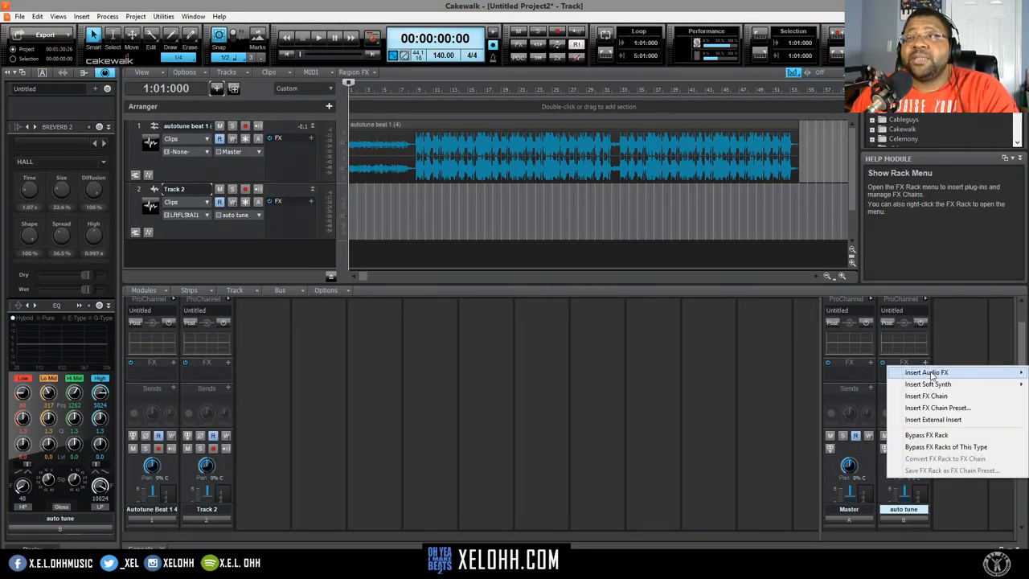
Insert Graillon 2 as an audio effect on the auto tune bus
{"action": "left_click", "coordinate": [926, 371]}
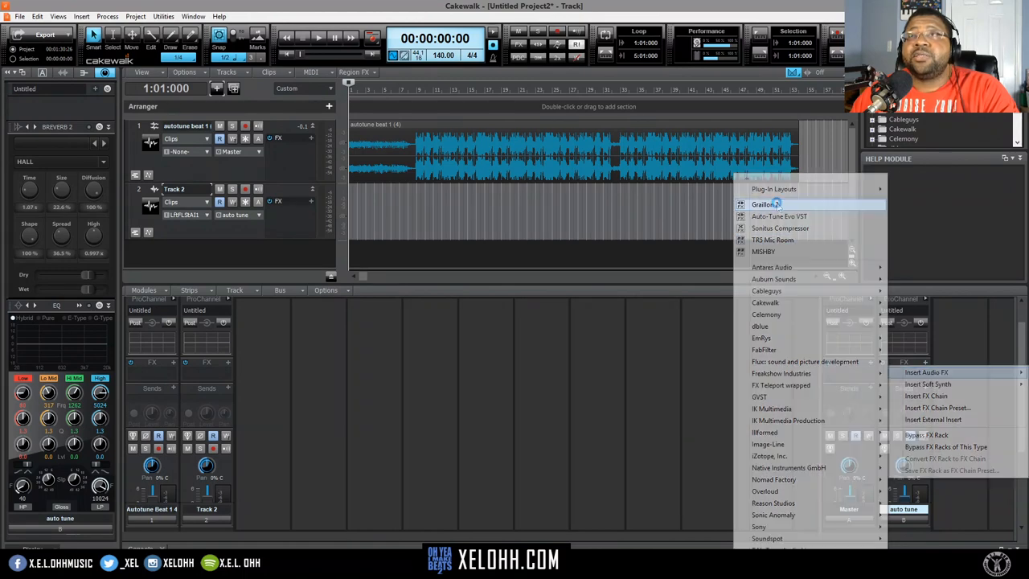
{"action": "left_click", "coordinate": [761, 203]}
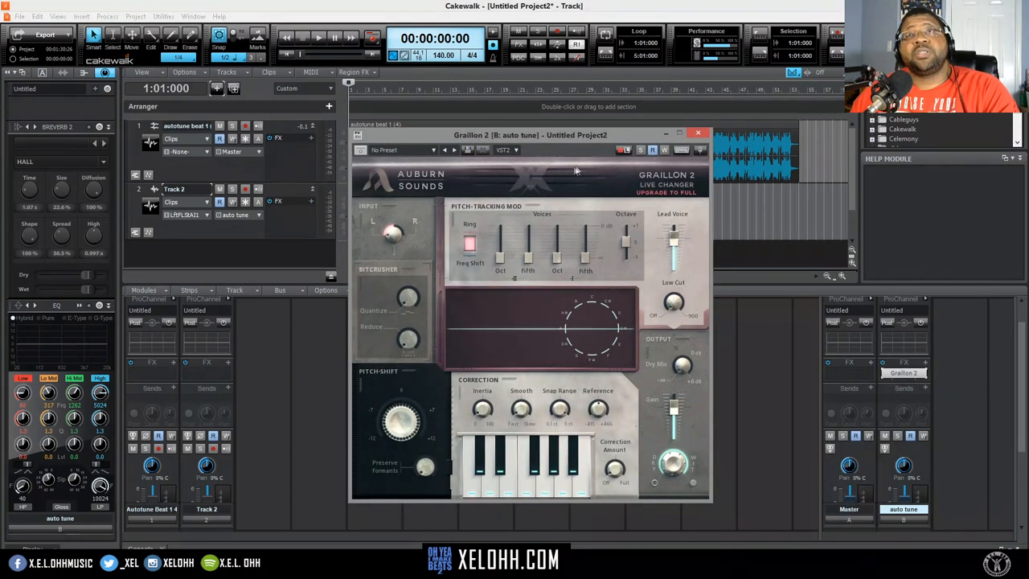
{"action": "mouse_move", "coordinate": [441, 247]}
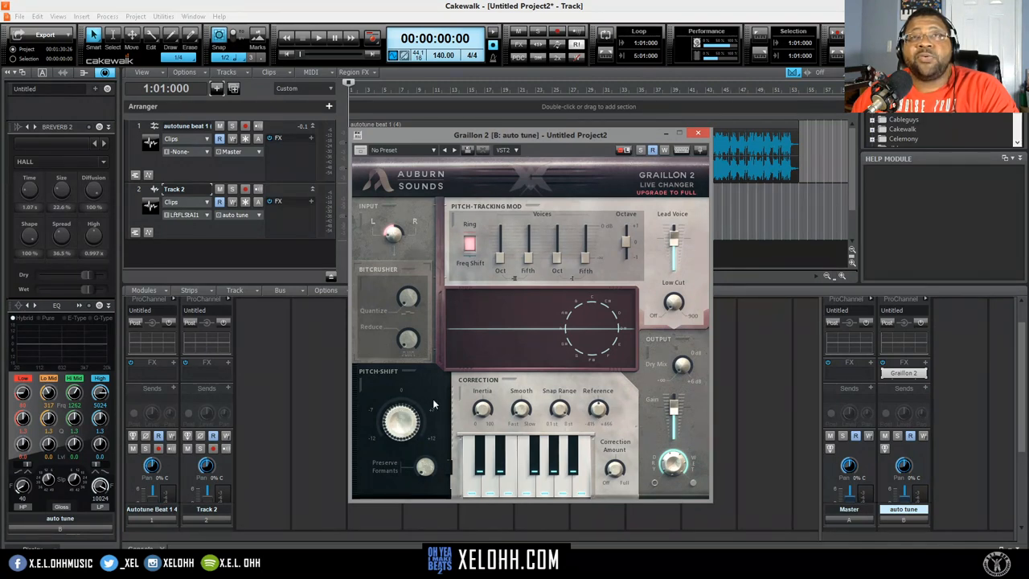
{"action": "mouse_move", "coordinate": [598, 211]}
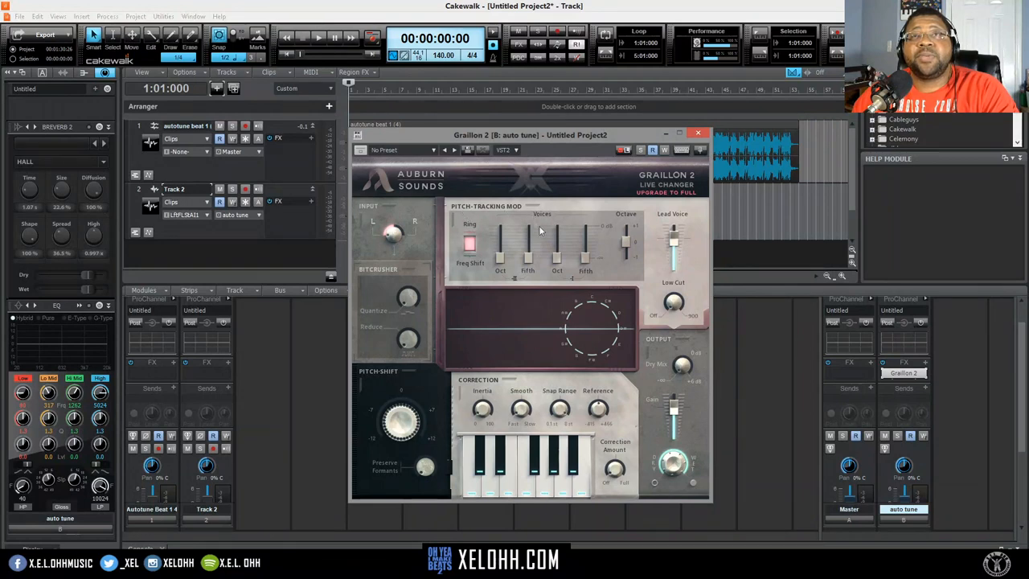
{"action": "mouse_move", "coordinate": [434, 255]}
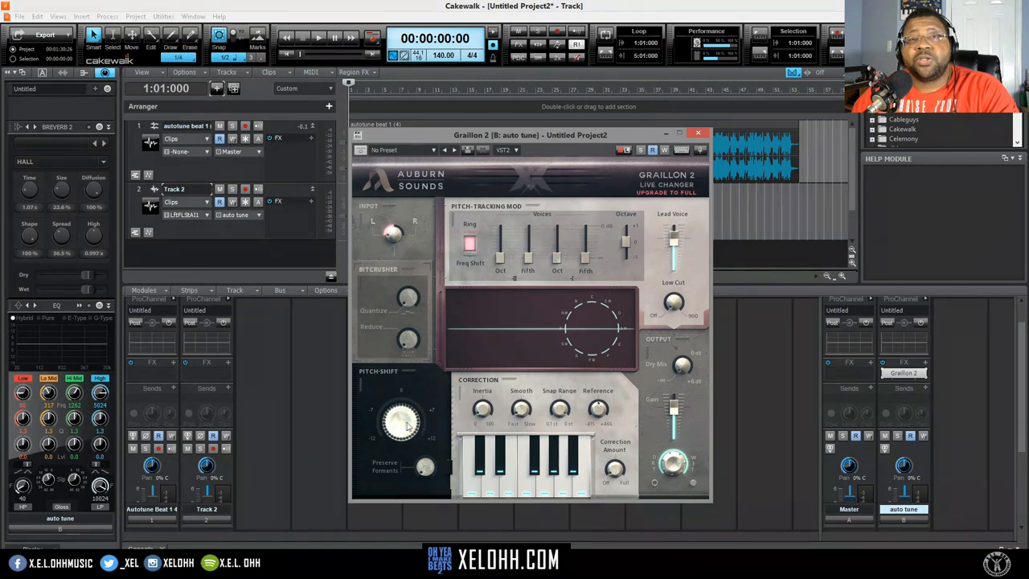
Adjust Graillon 2's pitch shift amount and output dry/wet mix
{"action": "left_click_drag", "start_coordinate": [402, 418], "coordinate": [402, 394]}
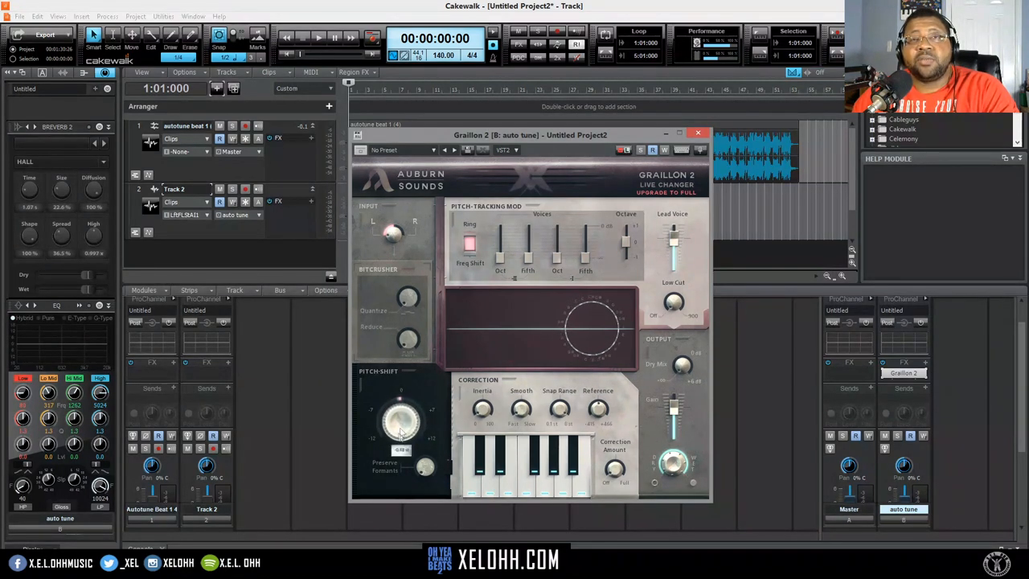
{"action": "left_click_drag", "start_coordinate": [400, 418], "coordinate": [398, 434]}
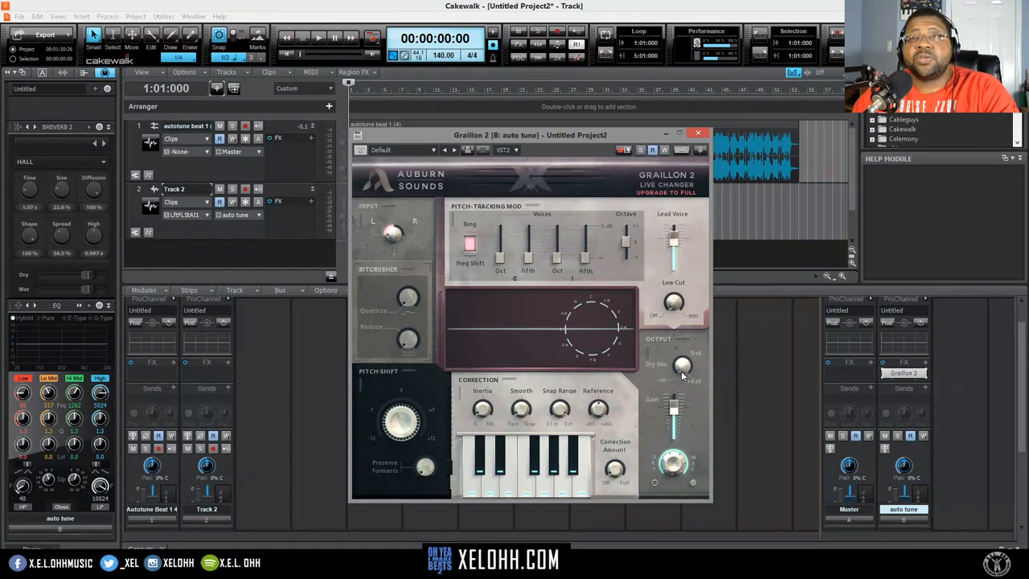
{"action": "left_click_drag", "start_coordinate": [682, 367], "coordinate": [681, 370]}
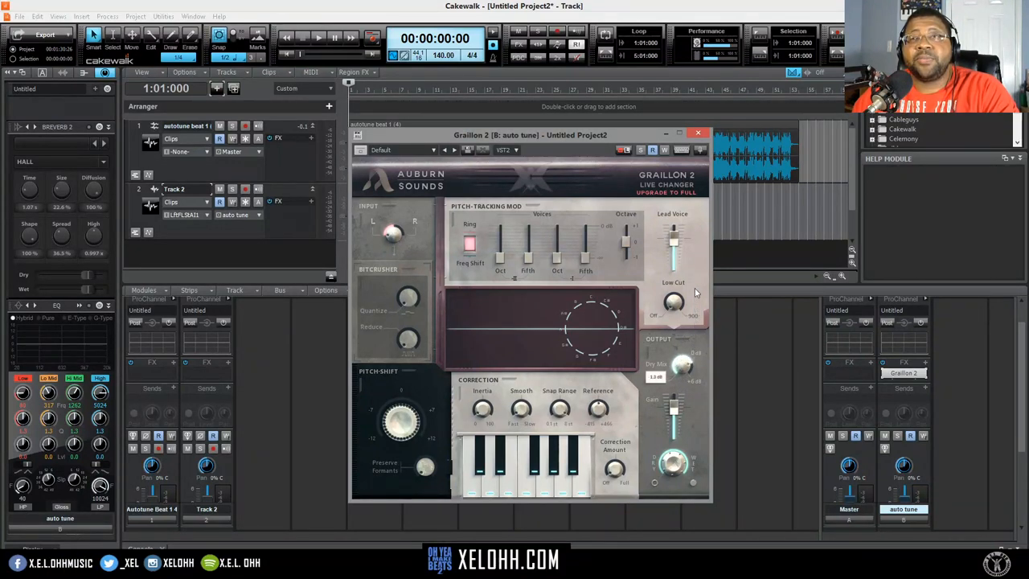
{"action": "left_click_drag", "start_coordinate": [681, 361], "coordinate": [675, 370]}
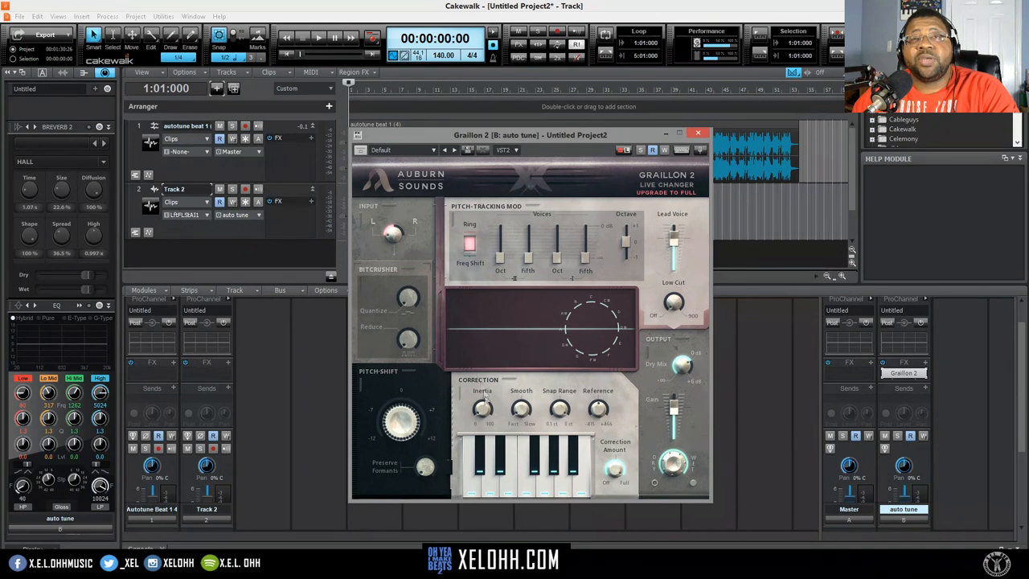
{"action": "mouse_move", "coordinate": [608, 378]}
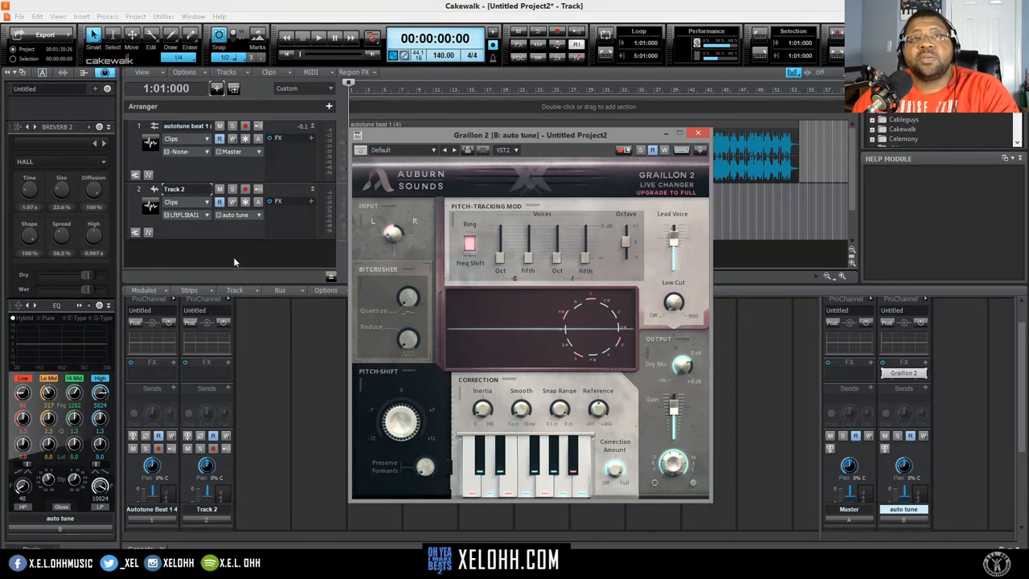
Insert MIDI Track 3 and snap it to the Aeolian (Natural Minor) scale, showing its note pane
{"action": "right_click", "coordinate": [174, 190]}
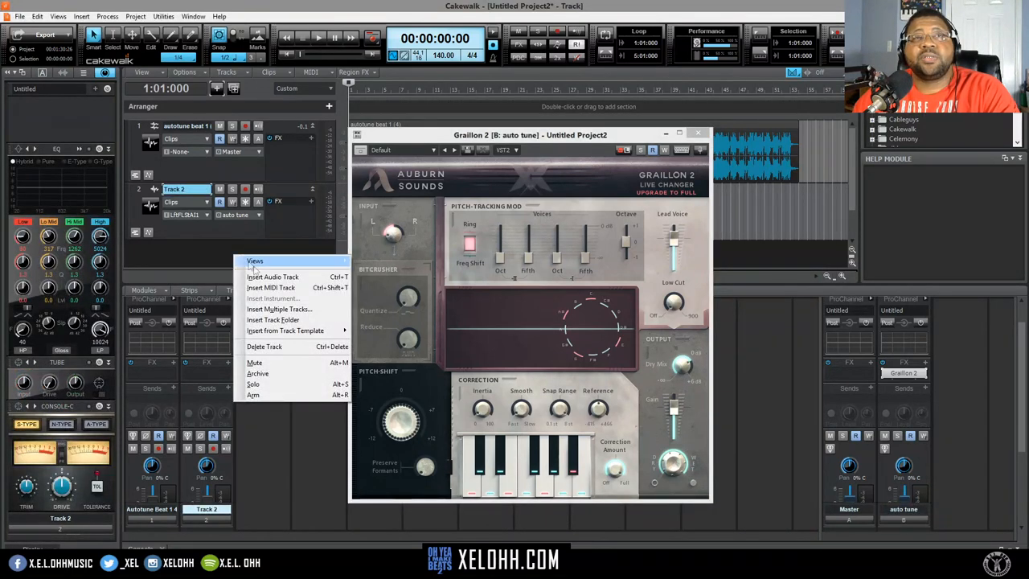
{"action": "left_click", "coordinate": [272, 276]}
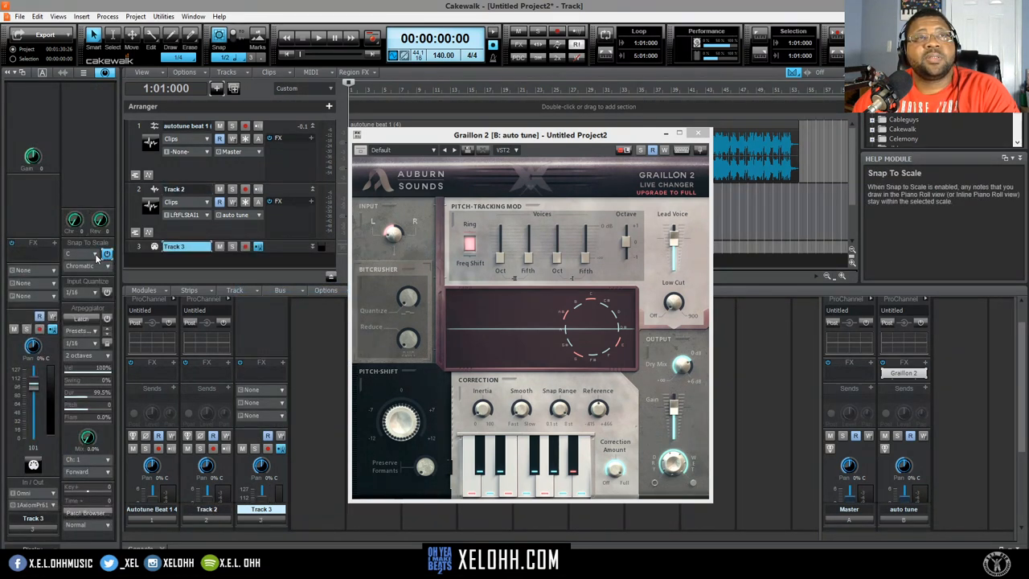
{"action": "left_click", "coordinate": [77, 266]}
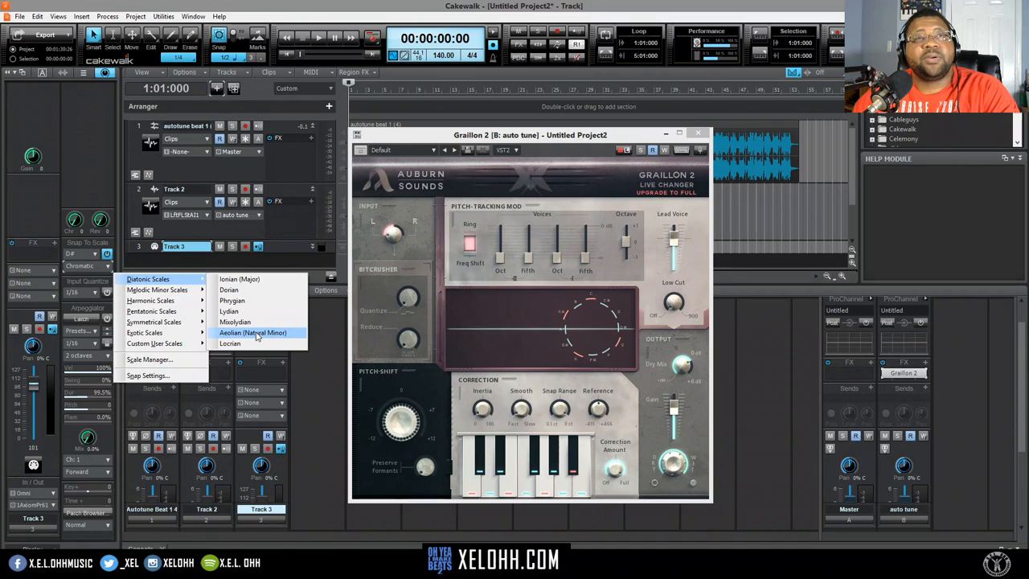
{"action": "left_click", "coordinate": [252, 331]}
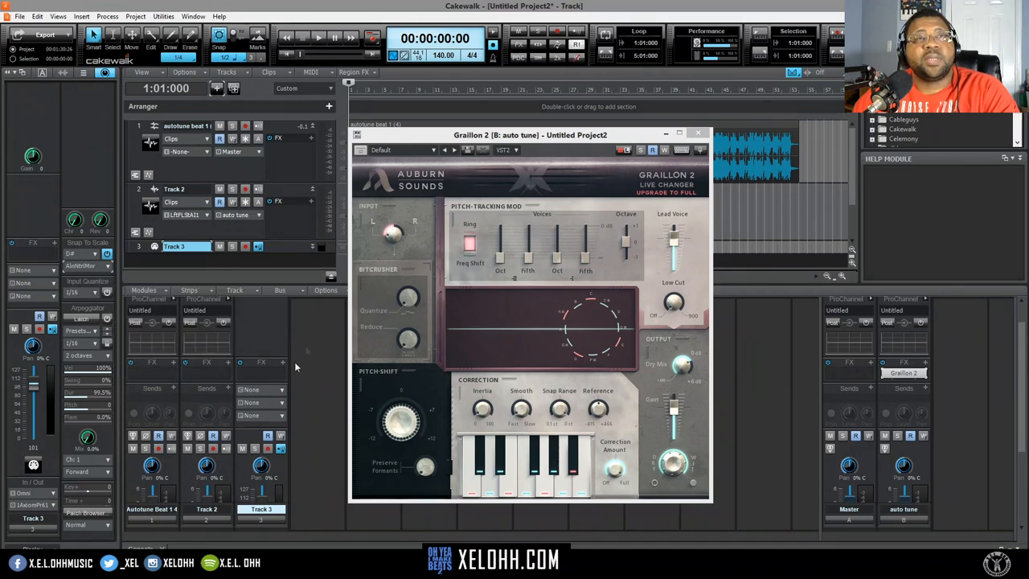
{"action": "left_click_drag", "start_coordinate": [530, 135], "coordinate": [672, 132]}
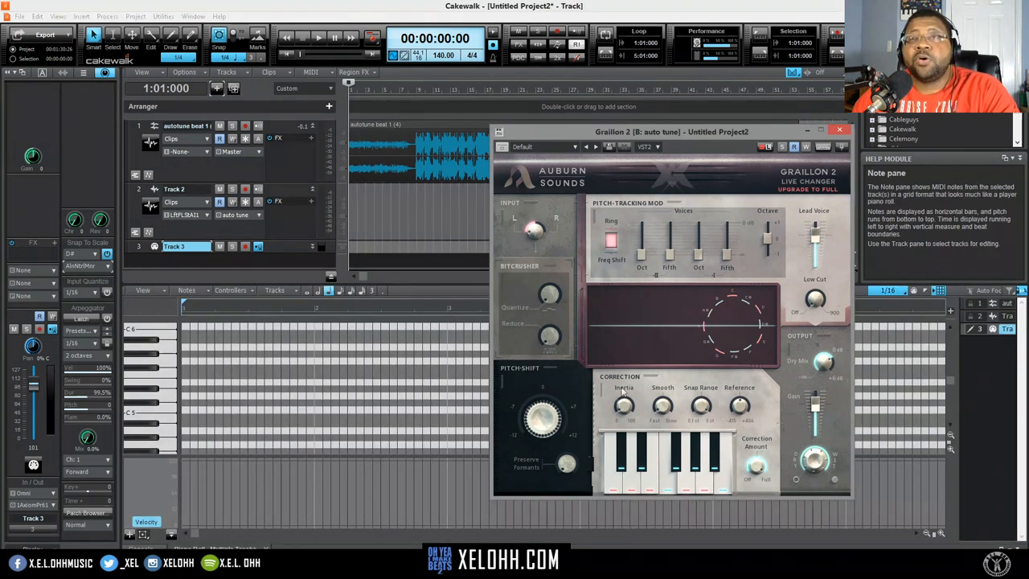
{"action": "mouse_move", "coordinate": [683, 245]}
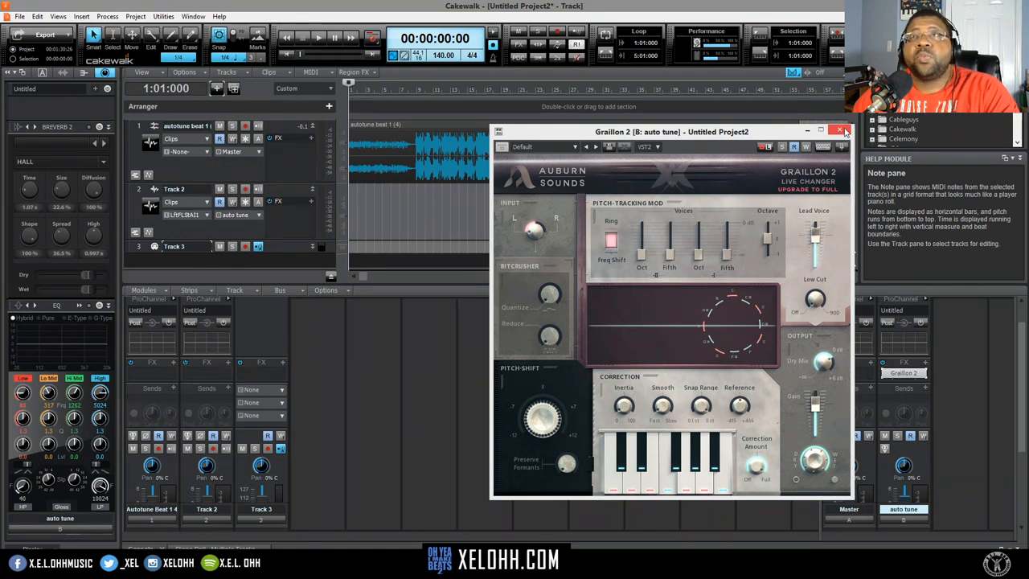
Close the Graillon 2 window, leaving the console visible
{"action": "left_click", "coordinate": [839, 130]}
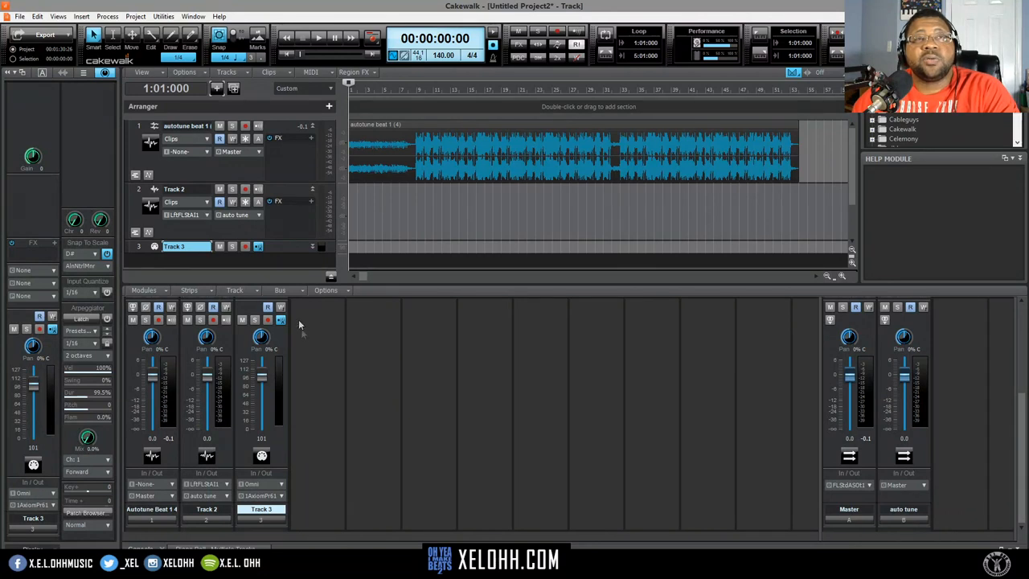
{"action": "mouse_move", "coordinate": [267, 320]}
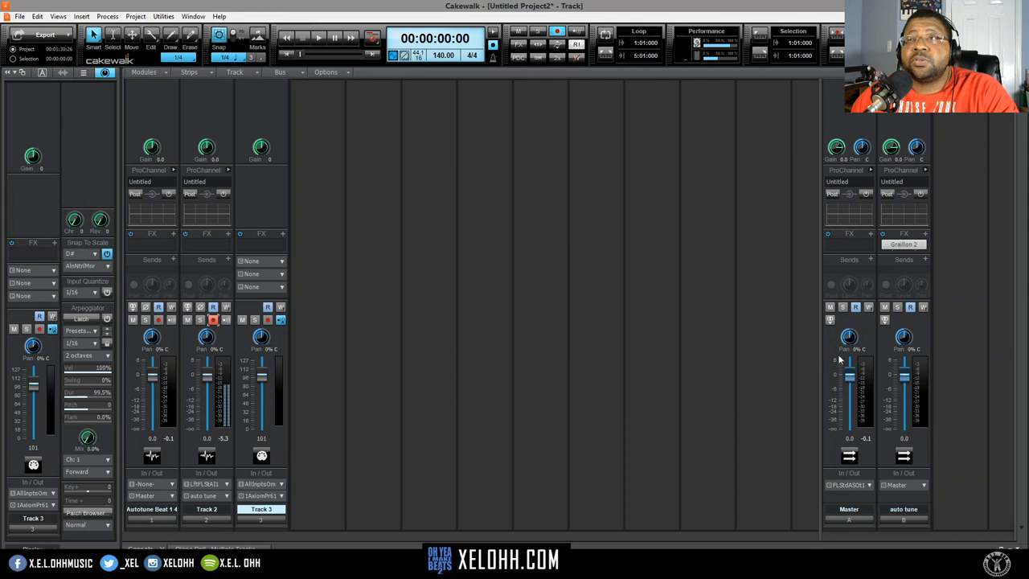
{"action": "mouse_move", "coordinate": [227, 319]}
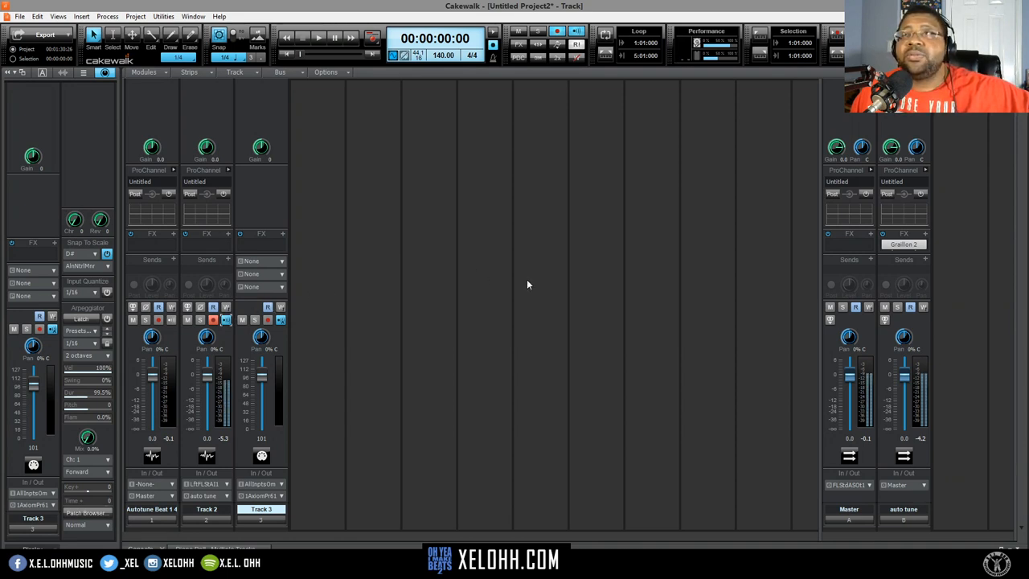
{"action": "mouse_move", "coordinate": [836, 212]}
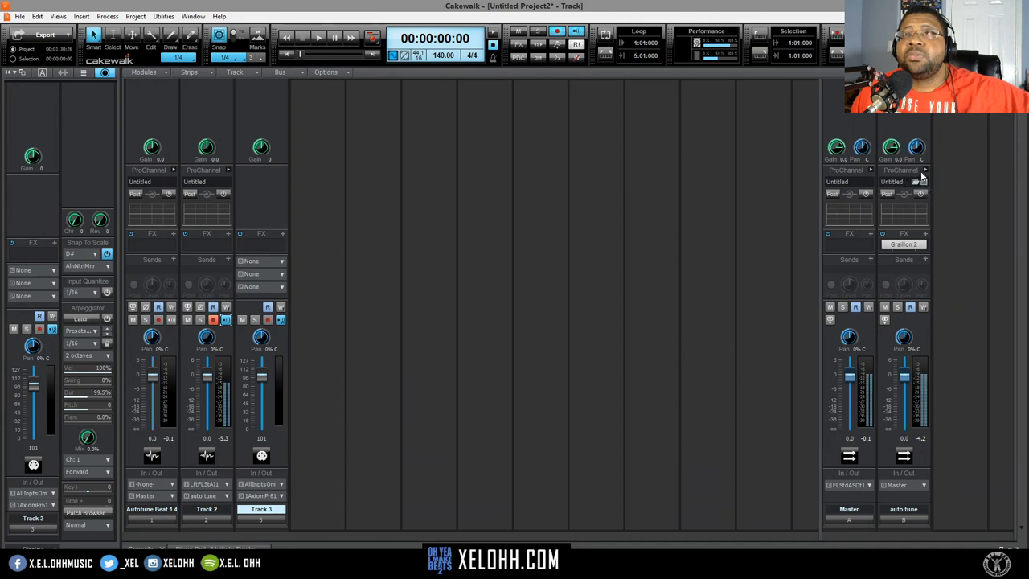
{"action": "mouse_move", "coordinate": [924, 171]}
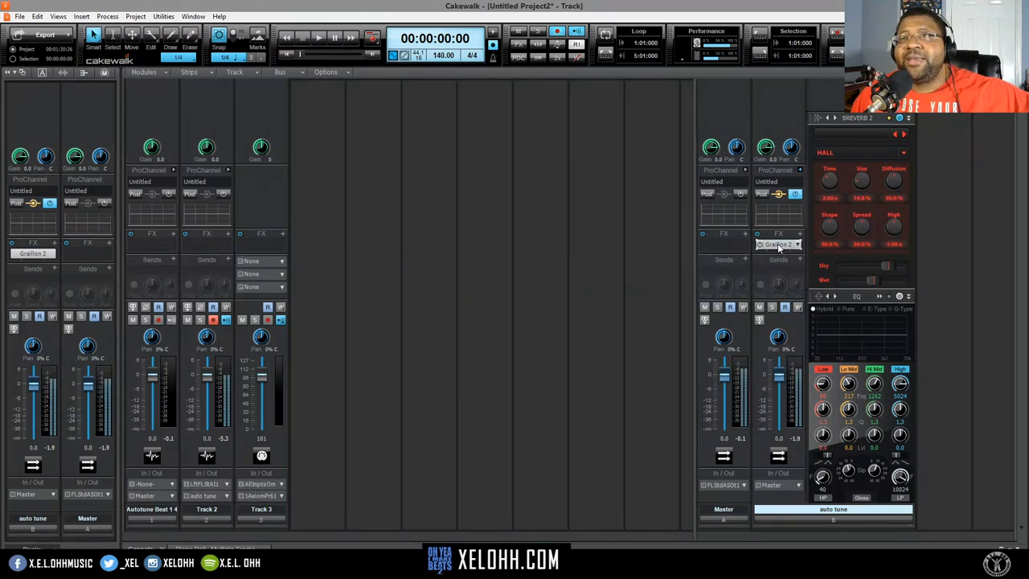
Reopen Graillon 2 on the auto tune bus to check live pitch tracking, then close it
{"action": "left_click", "coordinate": [778, 245]}
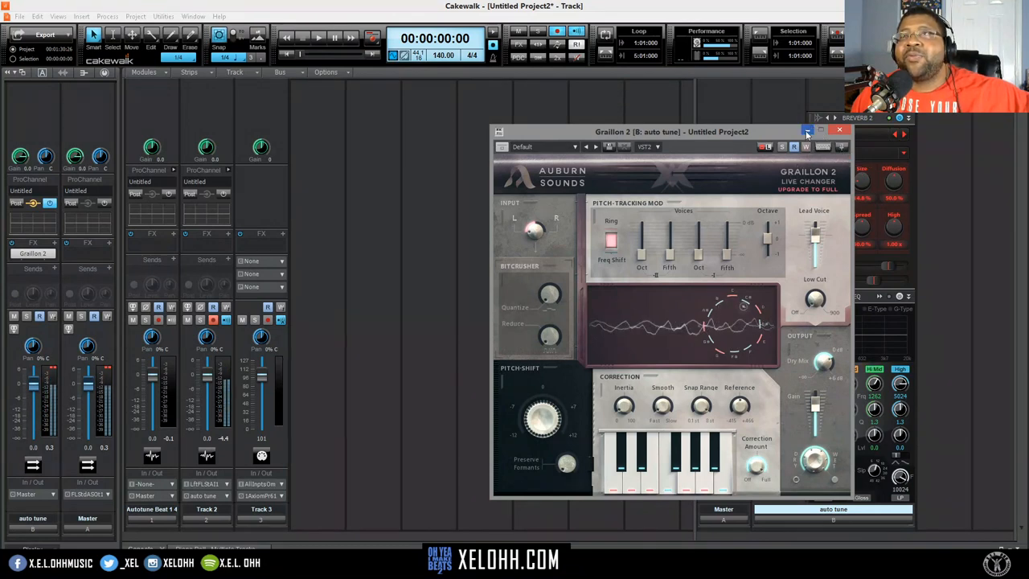
{"action": "left_click", "coordinate": [839, 130]}
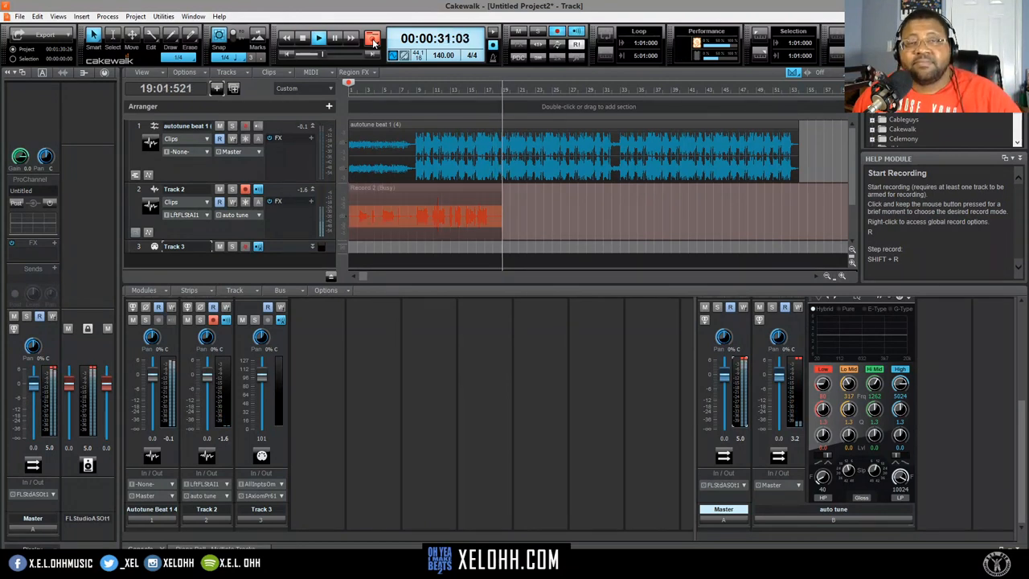
Stop the transport to end the vocal recording on Track 2
{"action": "left_click", "coordinate": [373, 38]}
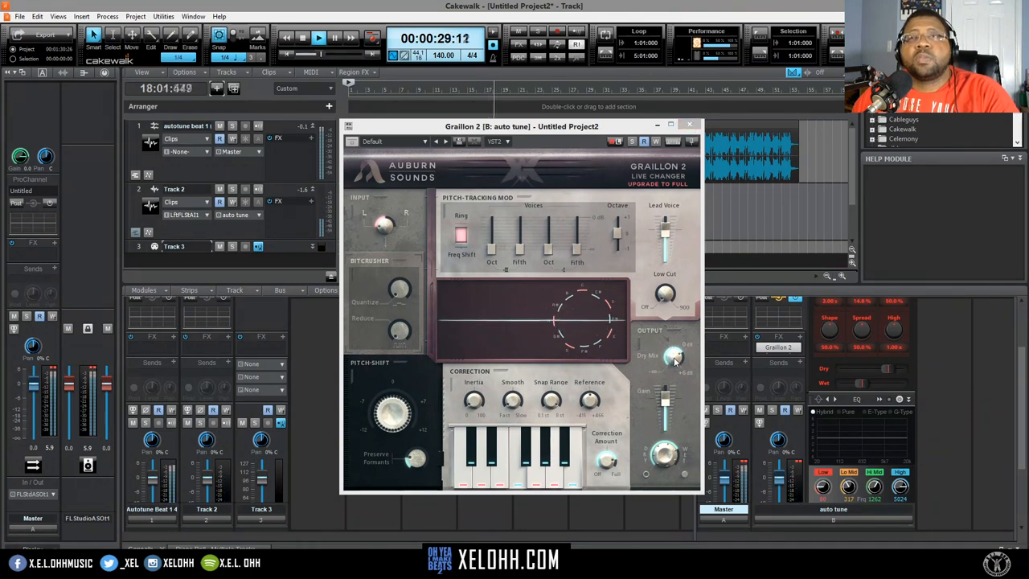
Close the Graillon 2 window to reveal Track 2's recorded vocal clip
{"action": "left_click_drag", "start_coordinate": [675, 357], "coordinate": [674, 369]}
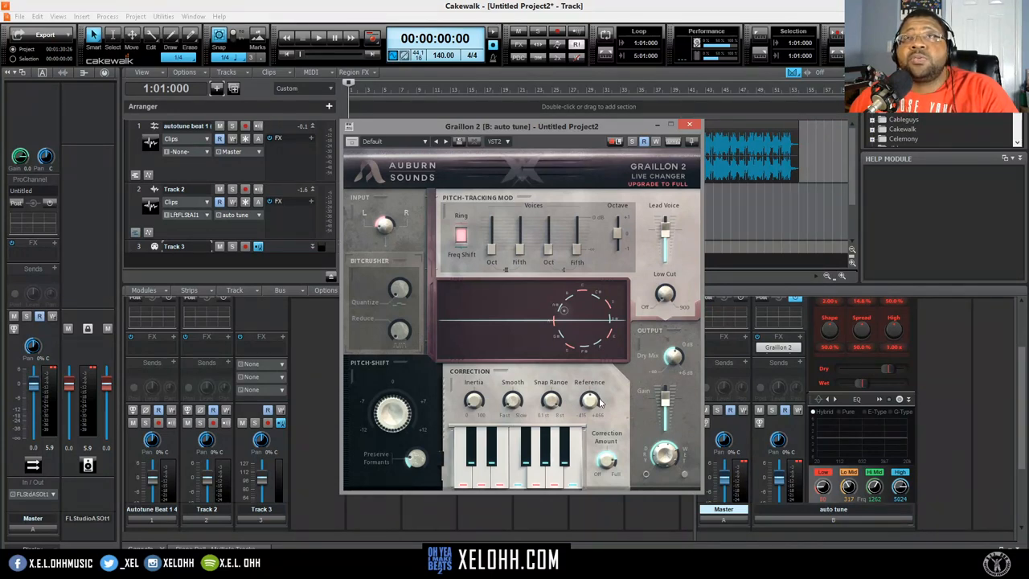
{"action": "mouse_move", "coordinate": [640, 292]}
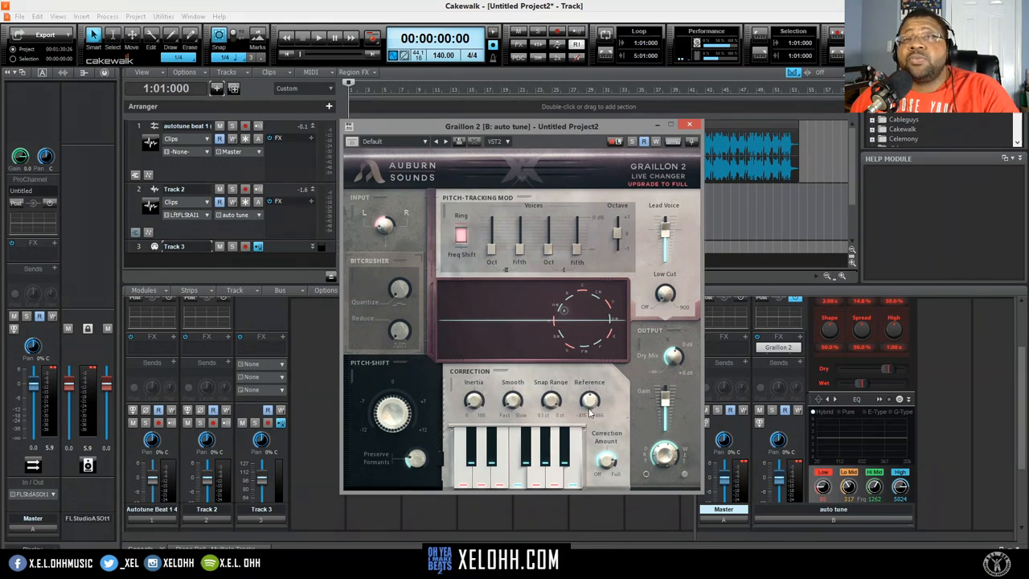
{"action": "mouse_move", "coordinate": [614, 418]}
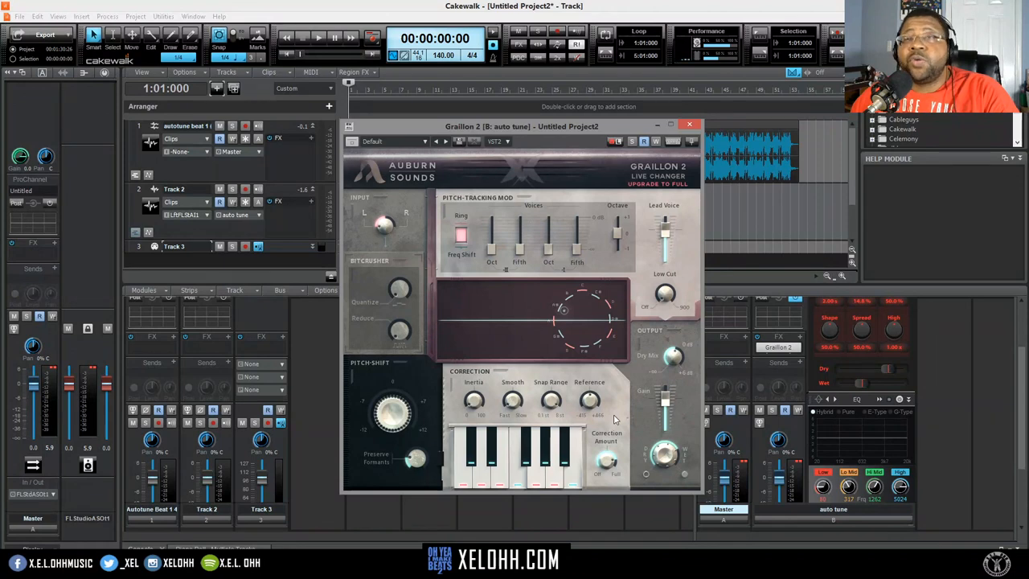
{"action": "mouse_move", "coordinate": [688, 196]}
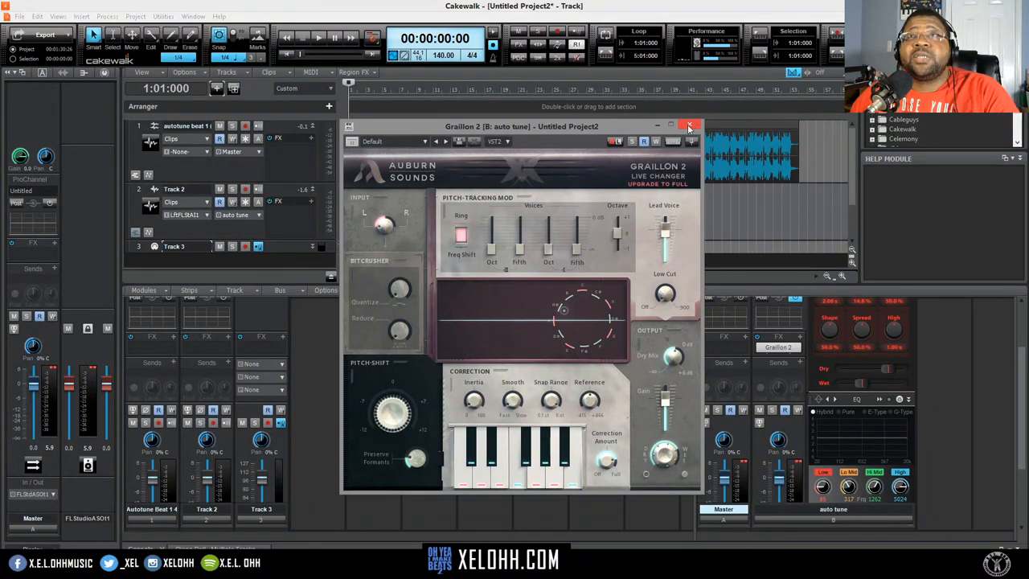
{"action": "left_click", "coordinate": [689, 125]}
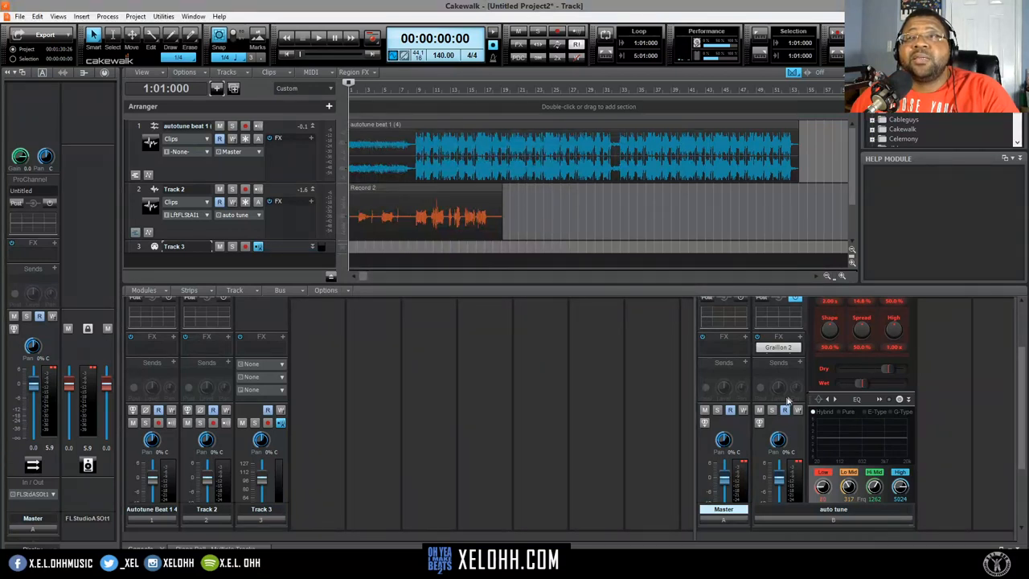
{"action": "mouse_move", "coordinate": [810, 331]}
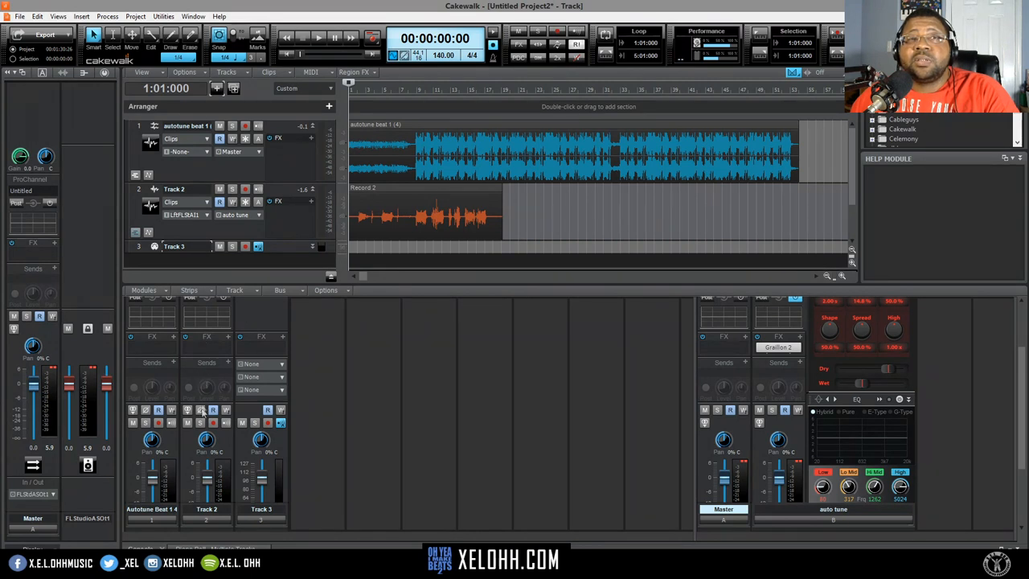
{"action": "mouse_move", "coordinate": [566, 405]}
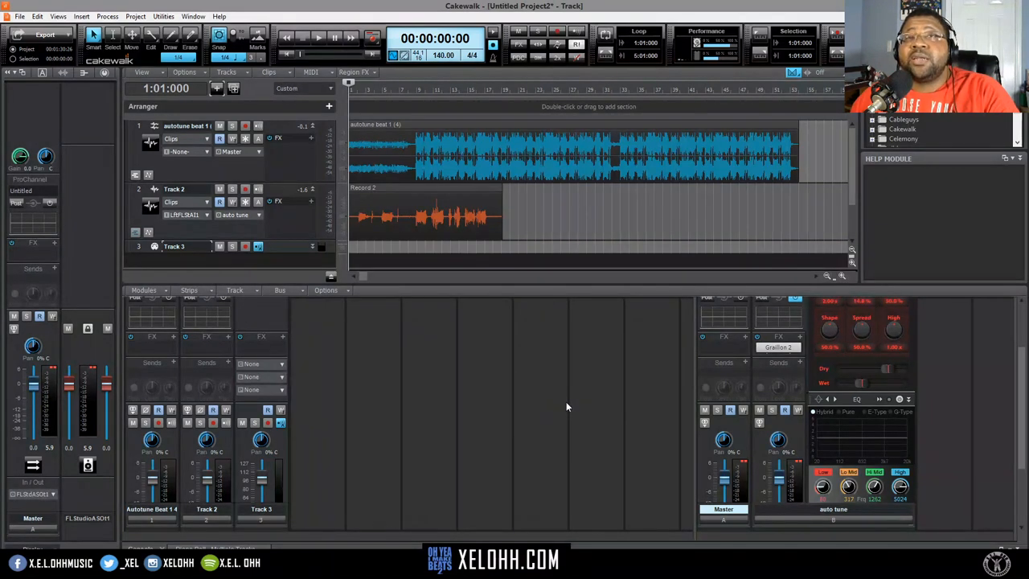
{"action": "mouse_move", "coordinate": [587, 418]}
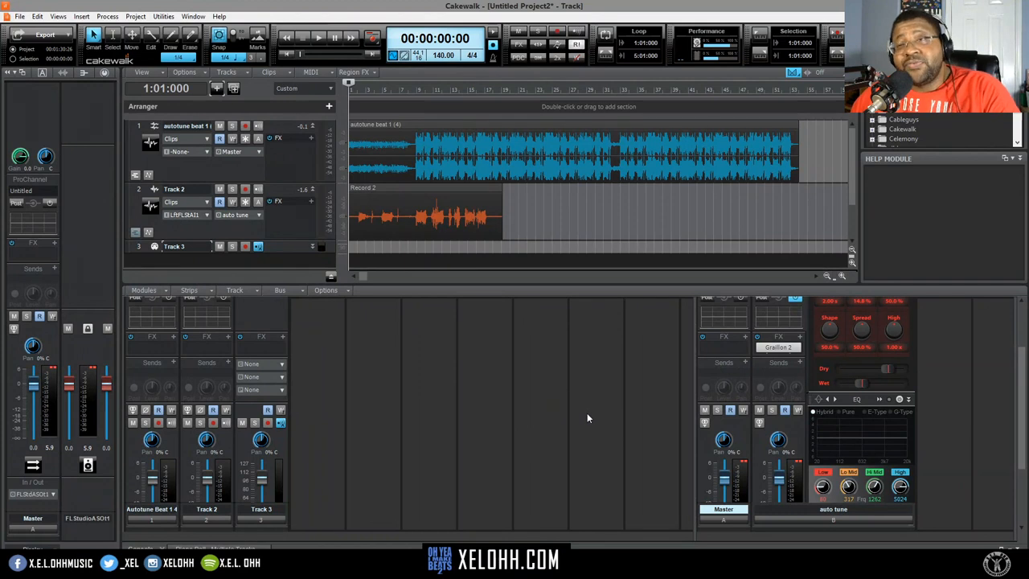